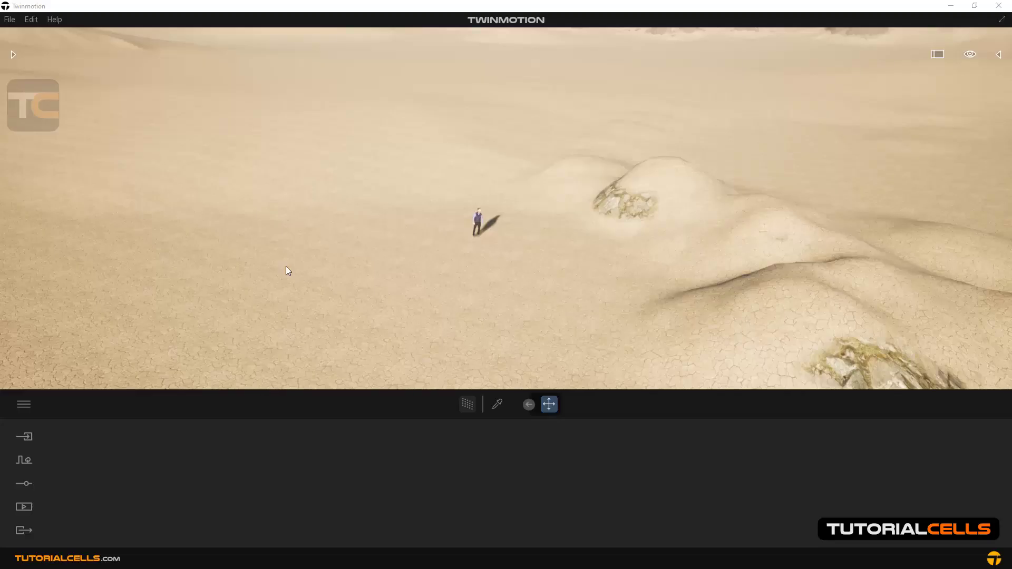
mouse_move(298, 305)
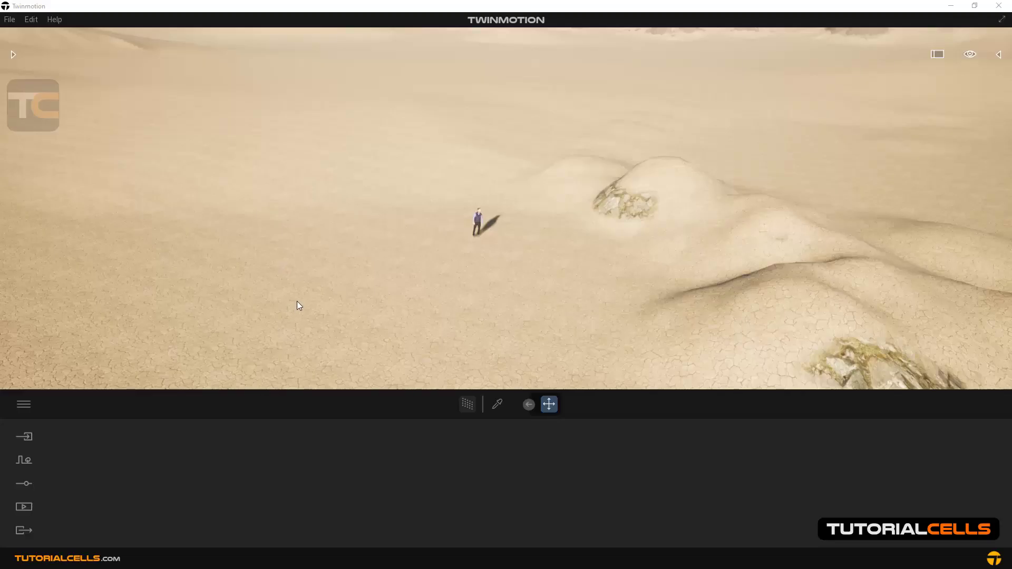
mouse_move(279, 279)
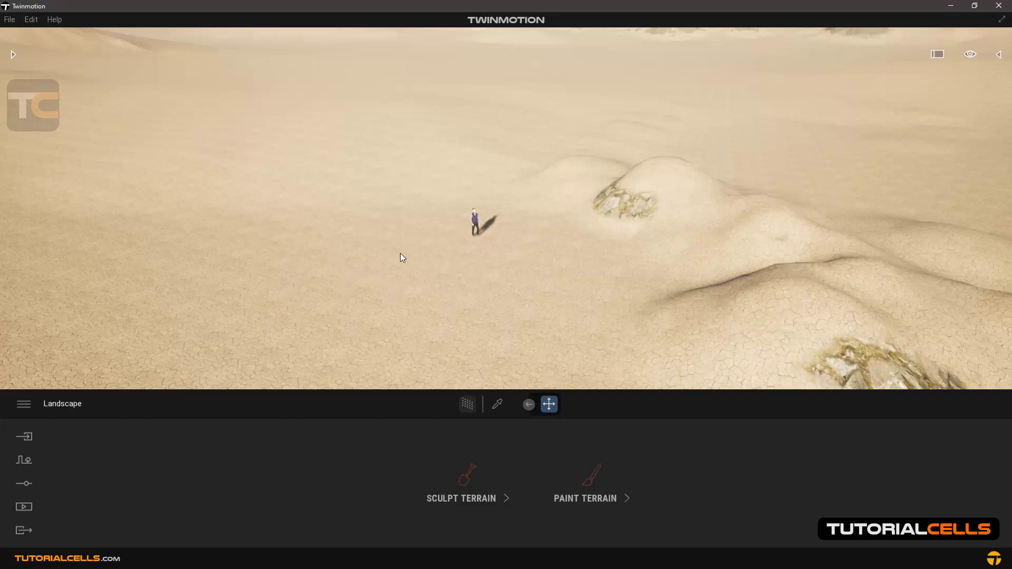
mouse_move(214, 234)
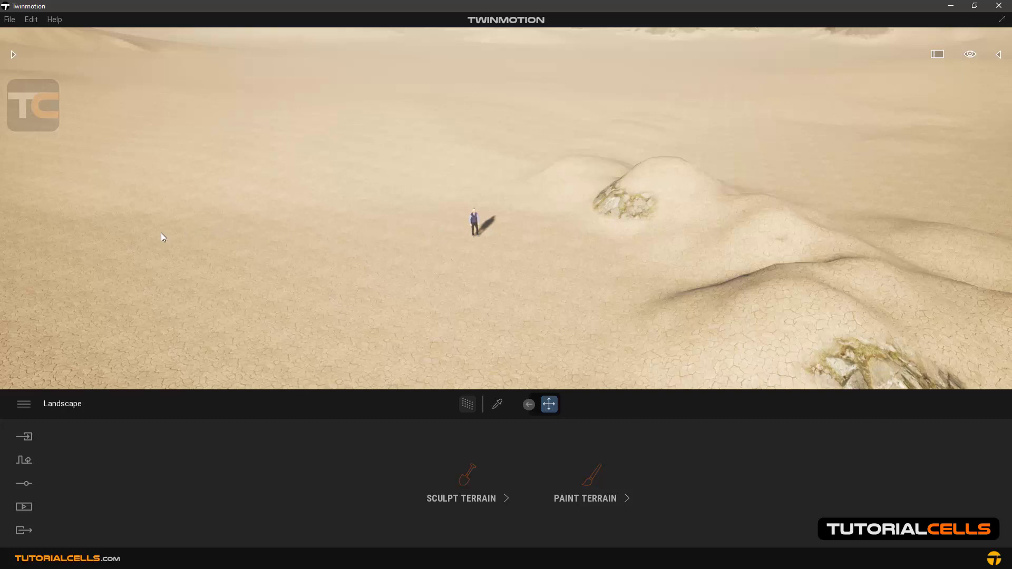
mouse_move(35, 95)
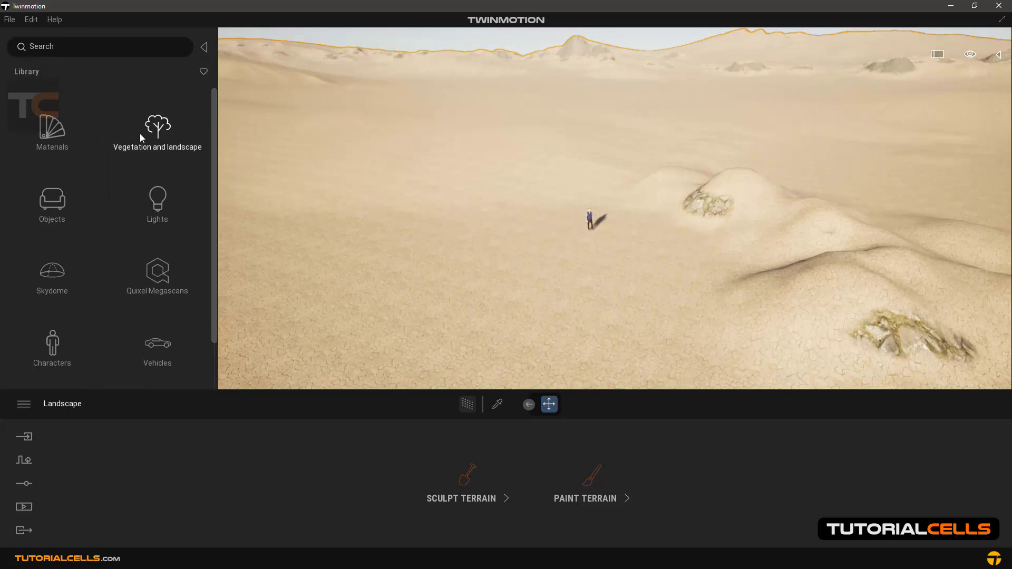
Open Vegetation and landscape > Trees and scroll the catalogue to the Chinaberry Tree.
click(158, 127)
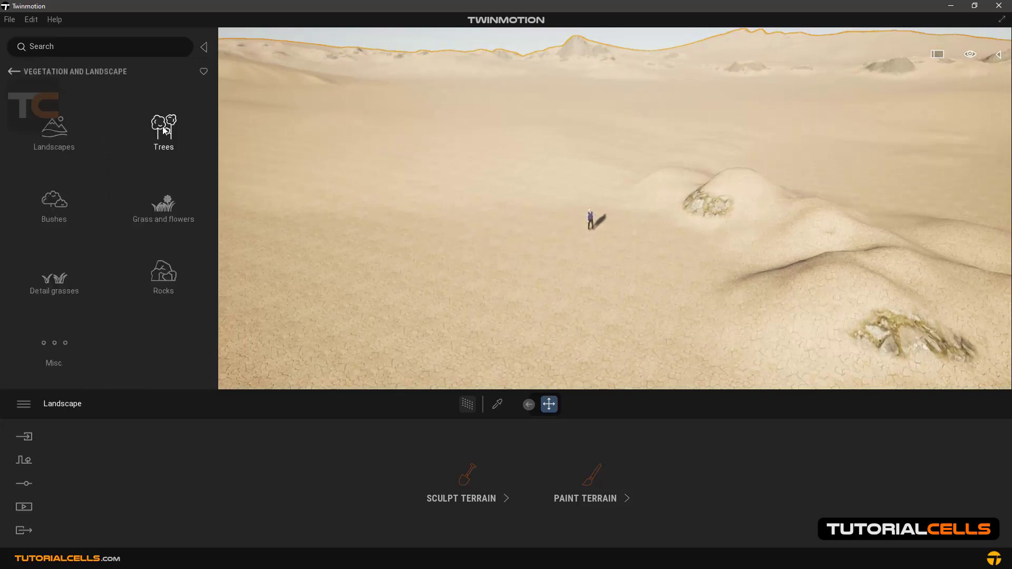
click(164, 132)
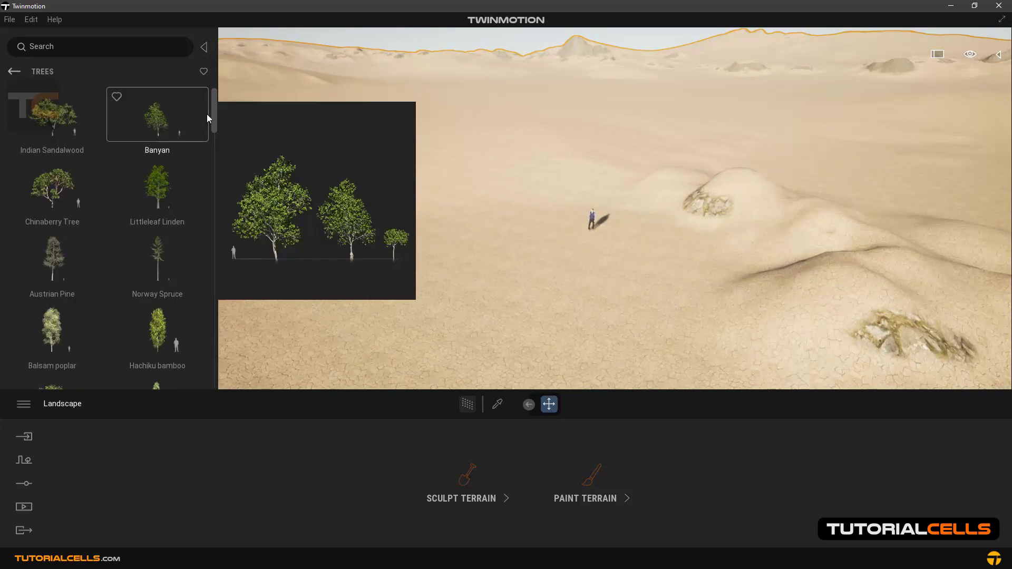
scroll(down, 3)
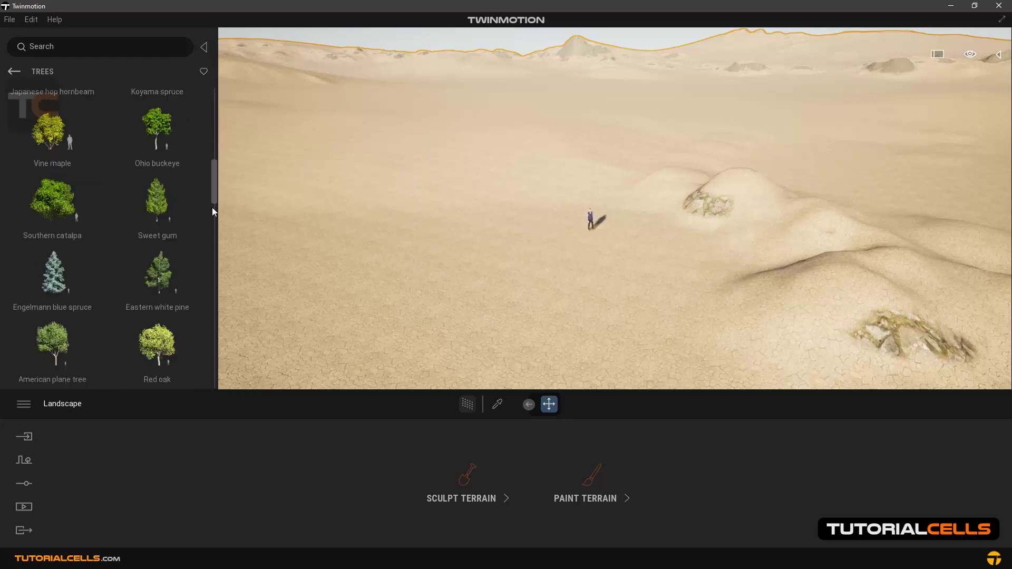
scroll(down, 3)
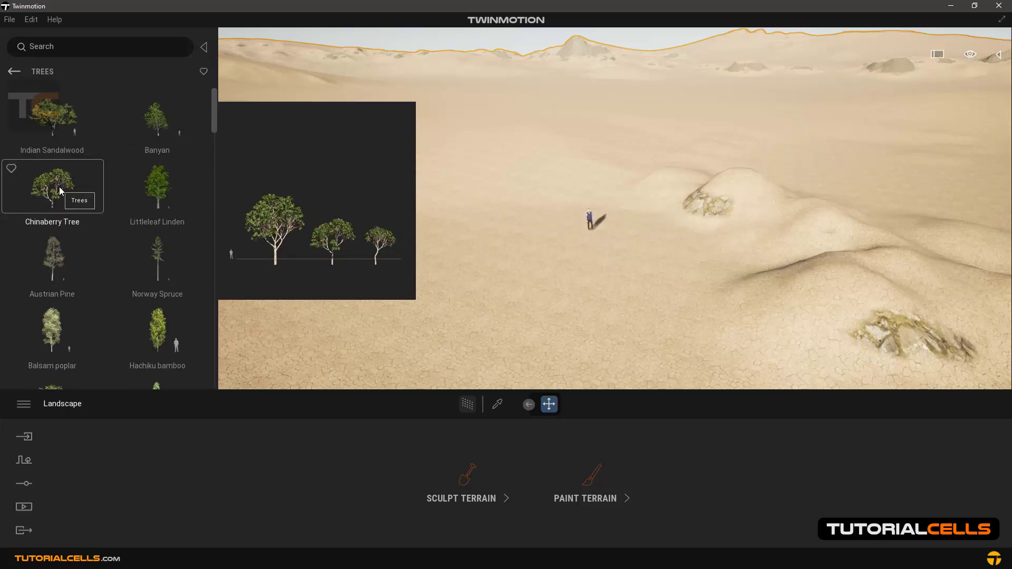
mouse_move(157, 188)
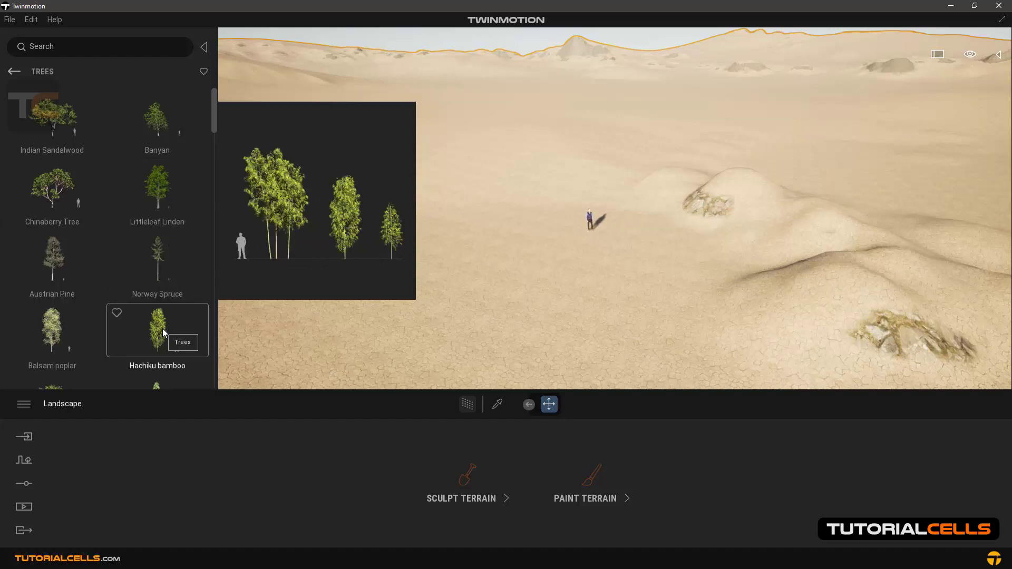
mouse_move(100, 332)
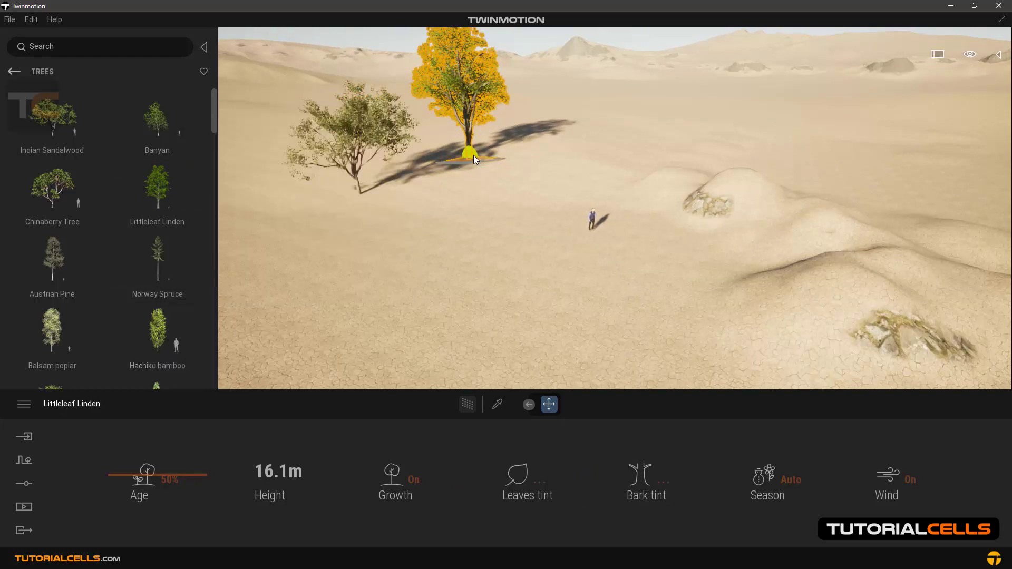
Plant a tree beside the character, then Katsura, Ginkgo and others left of it.
drag(475, 160, 733, 187)
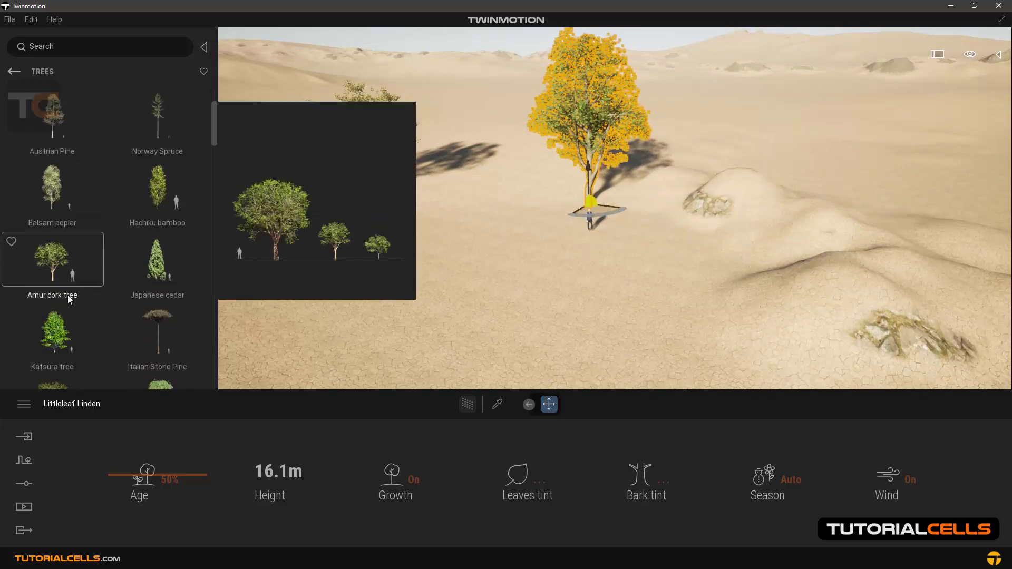
click(157, 259)
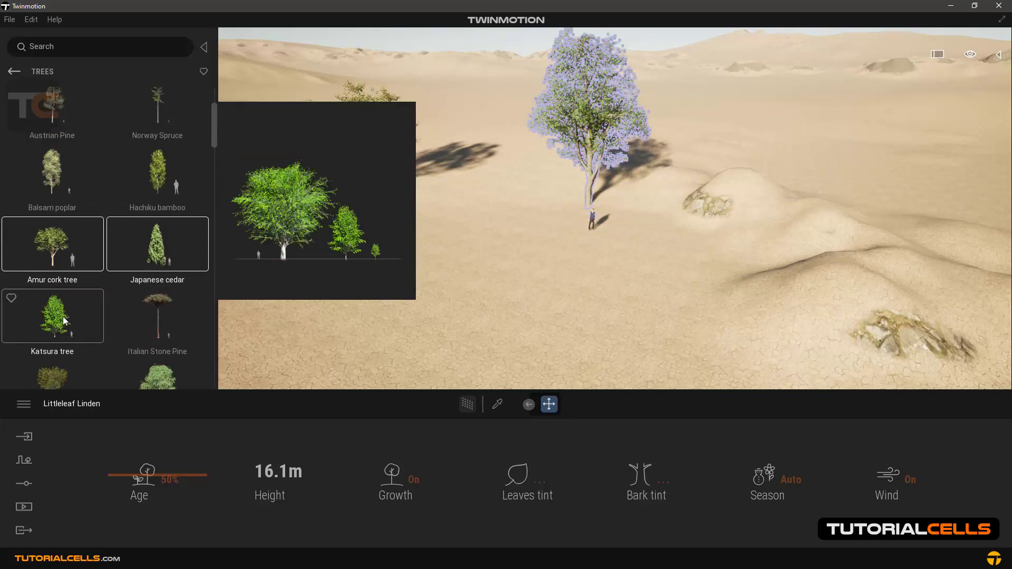
scroll(down, 3)
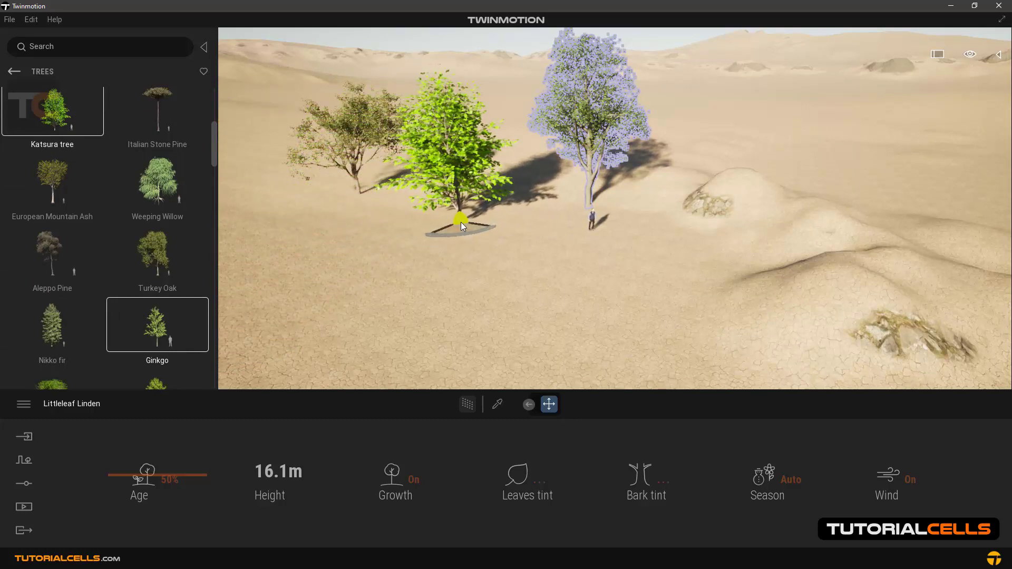
drag(461, 227, 342, 236)
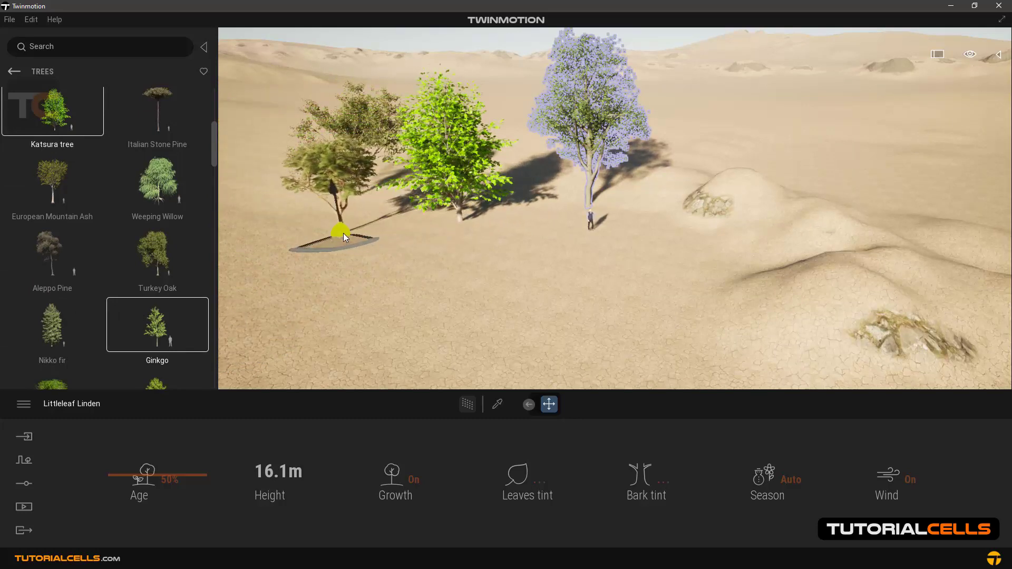
drag(342, 236, 719, 180)
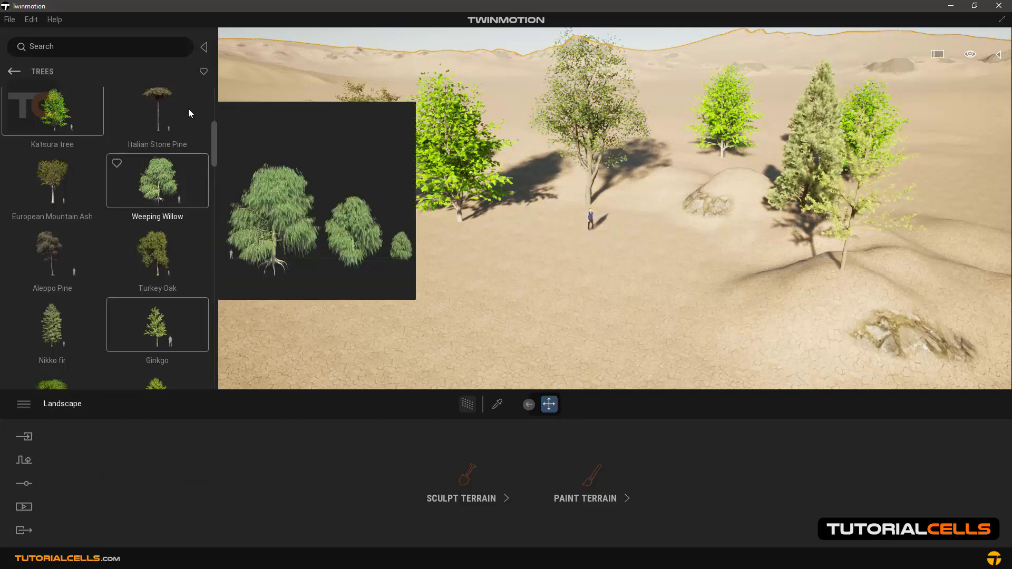
Scroll the Trees library and place Persian Ironwood, Flame of the Forest and Golden Shower.
scroll(down, 3)
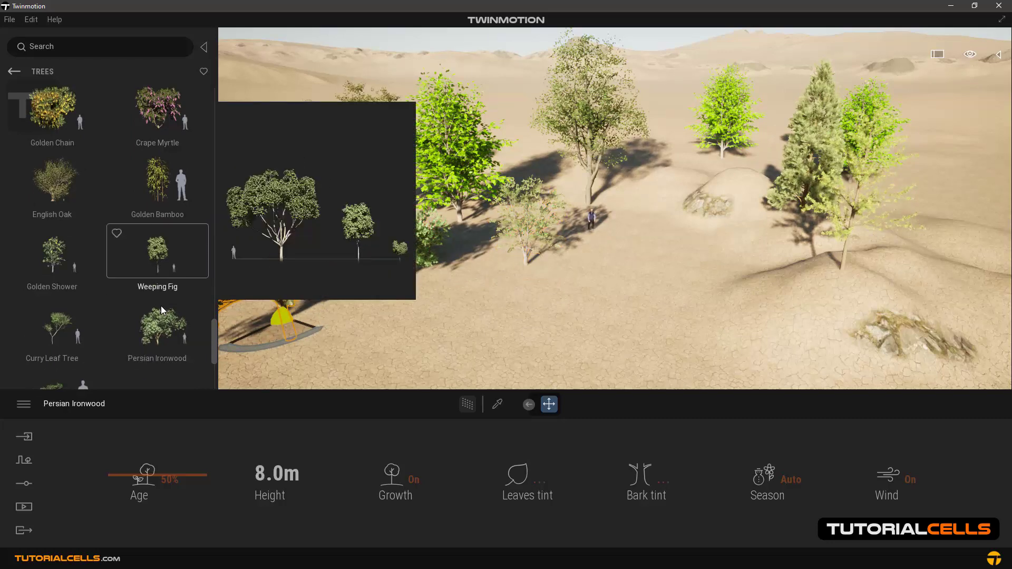
scroll(down, 3)
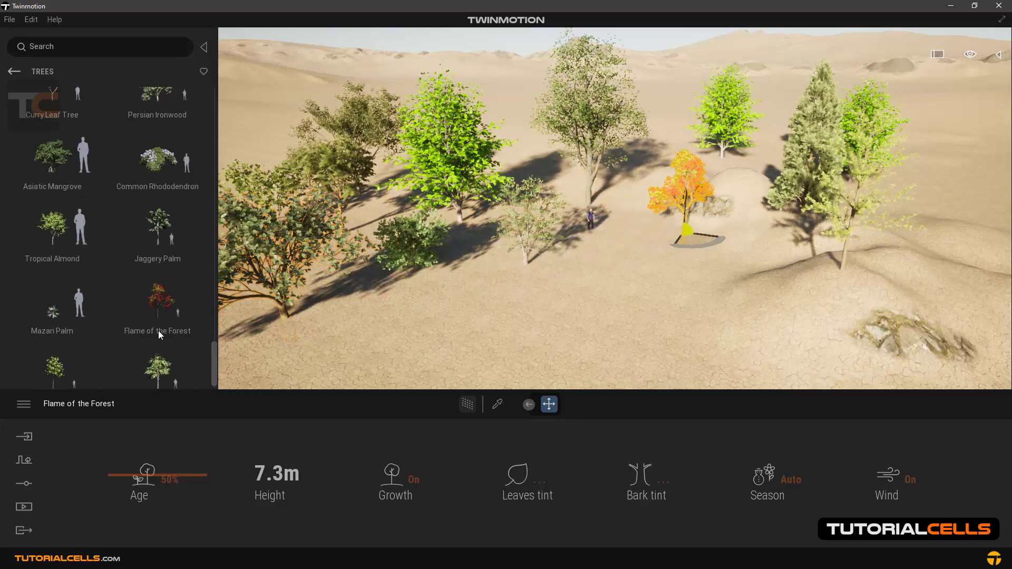
mouse_move(53, 364)
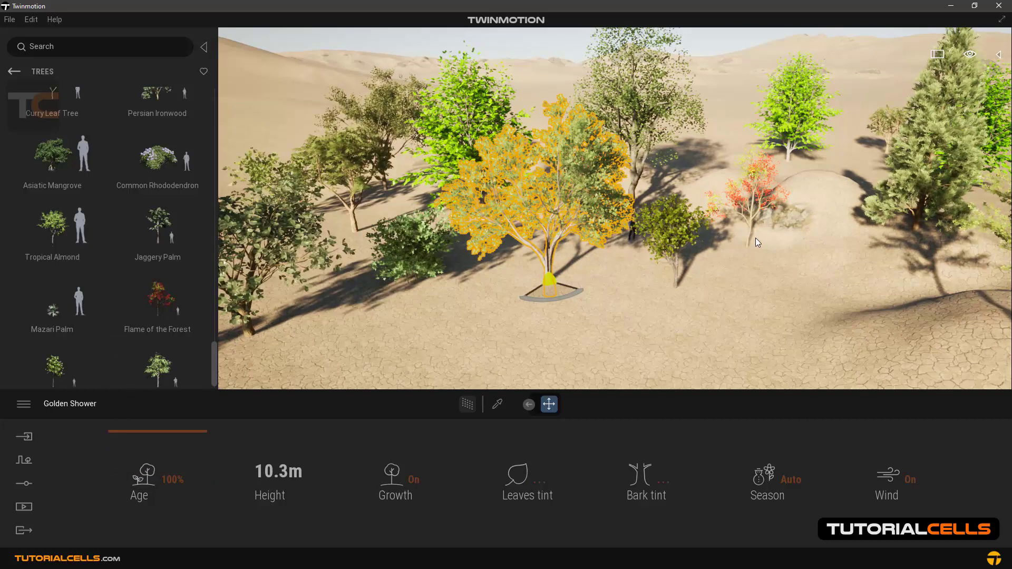
click(473, 258)
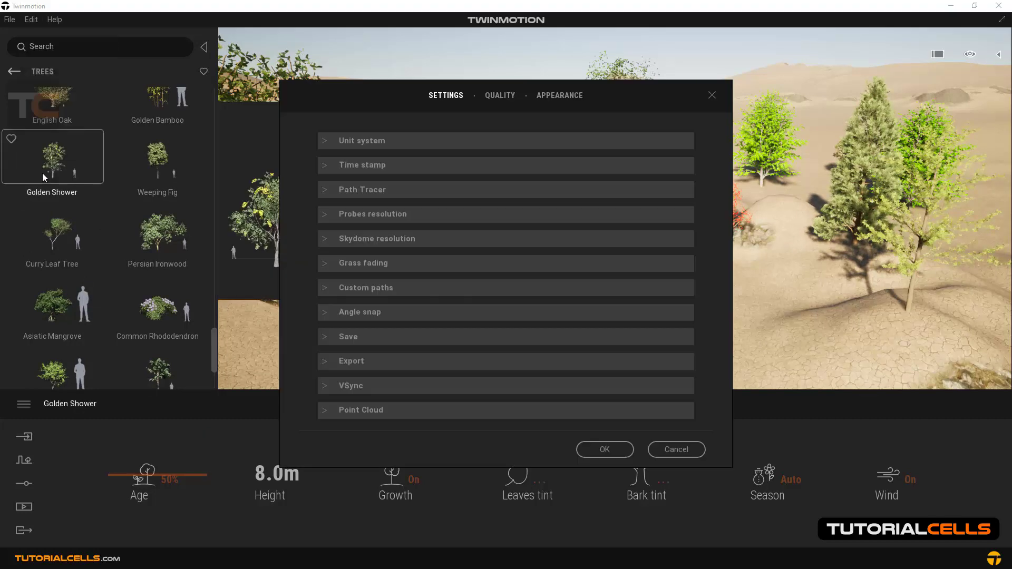
Try Automatic, then Ultra rendering quality, and confirm the quality settings.
click(499, 95)
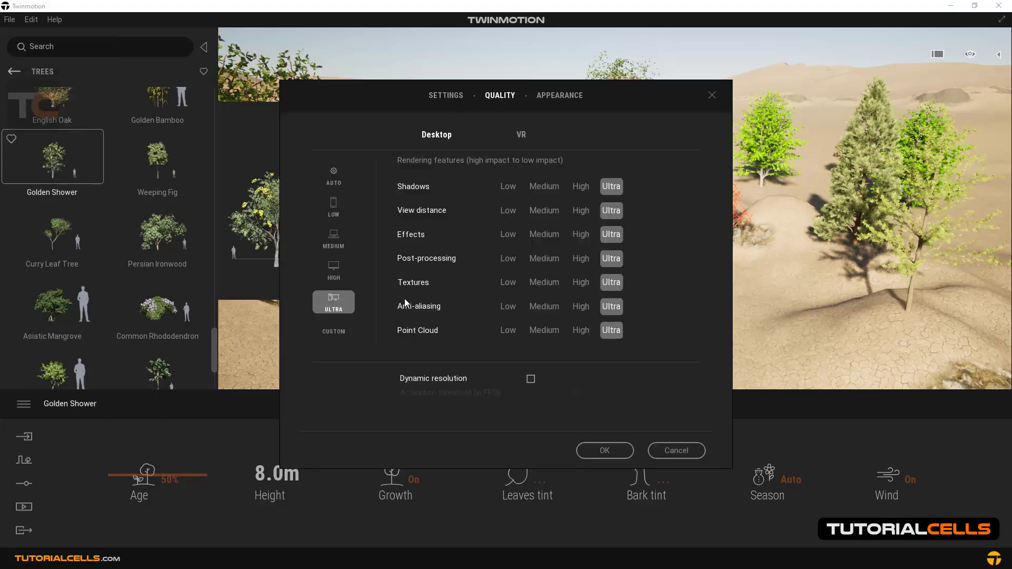
mouse_move(341, 224)
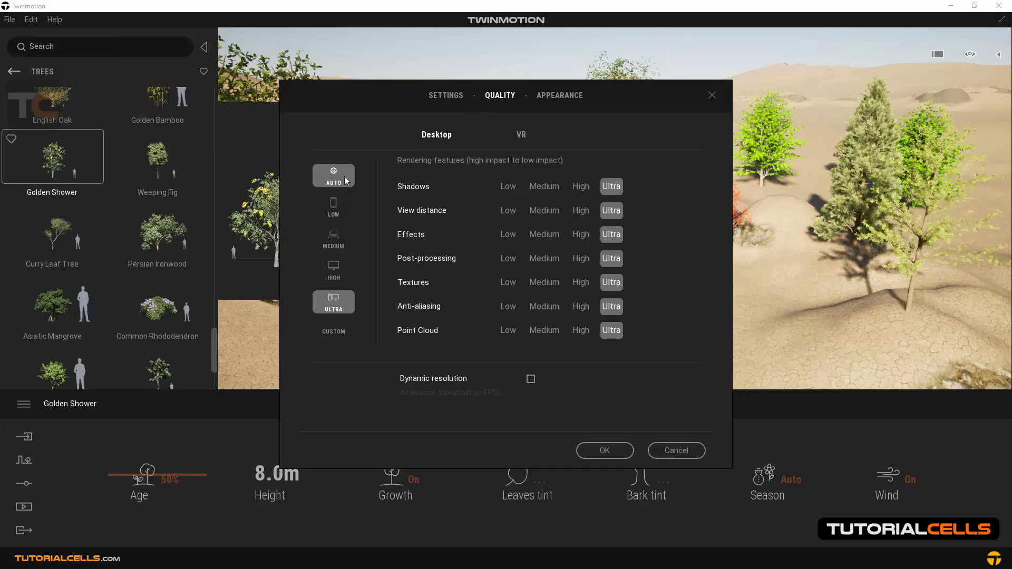
mouse_move(333, 262)
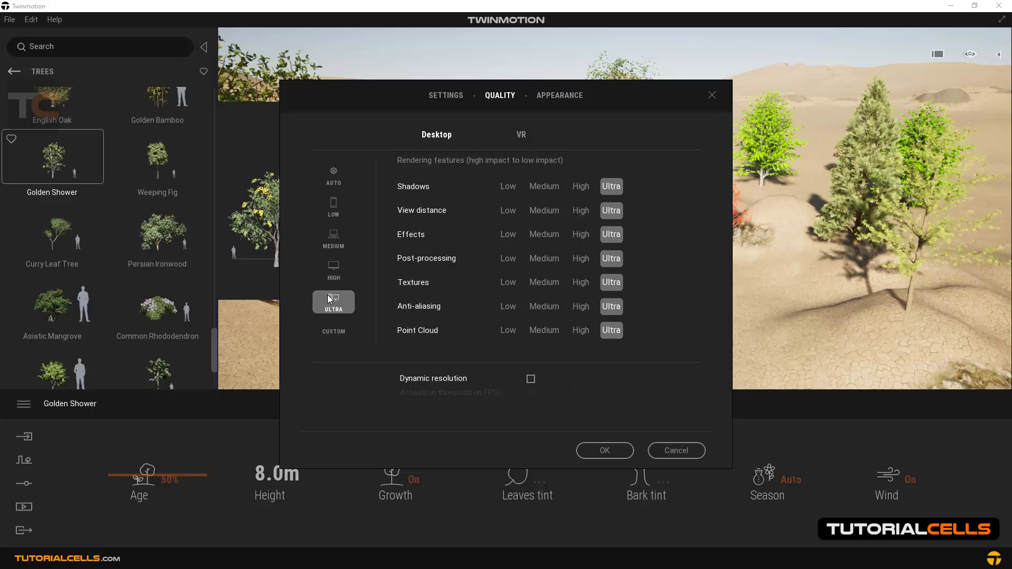
mouse_move(333, 304)
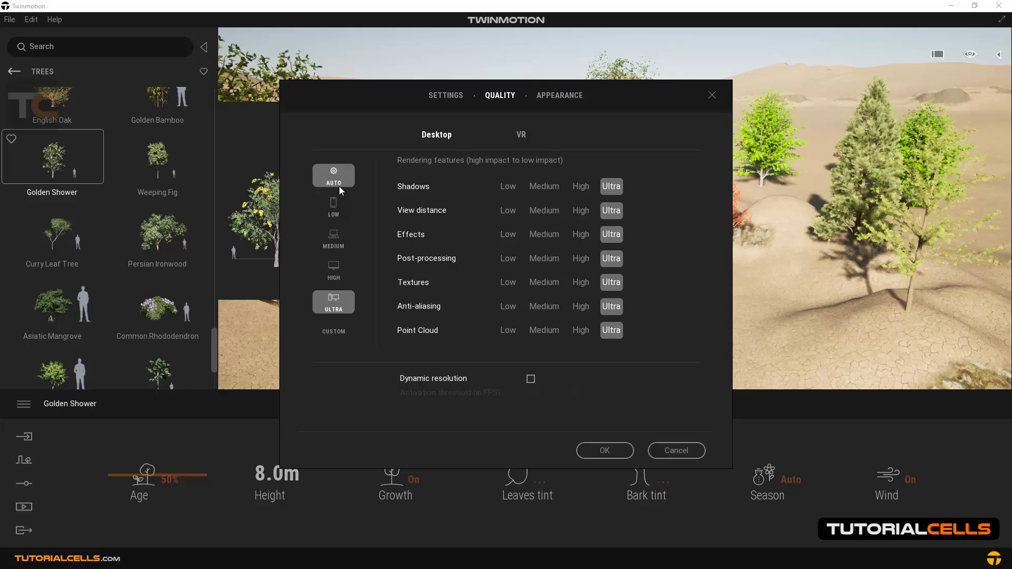
click(333, 207)
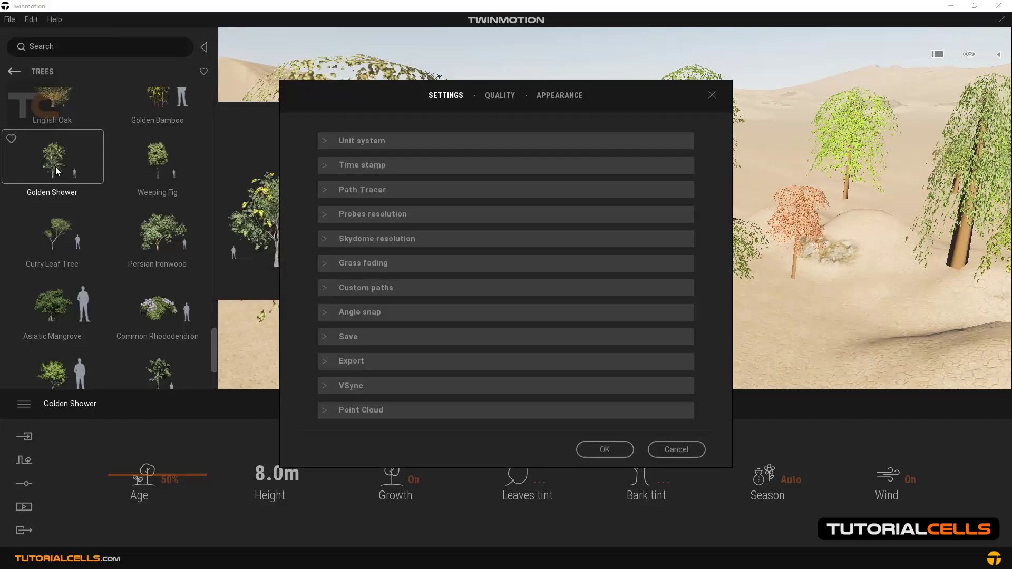
click(500, 95)
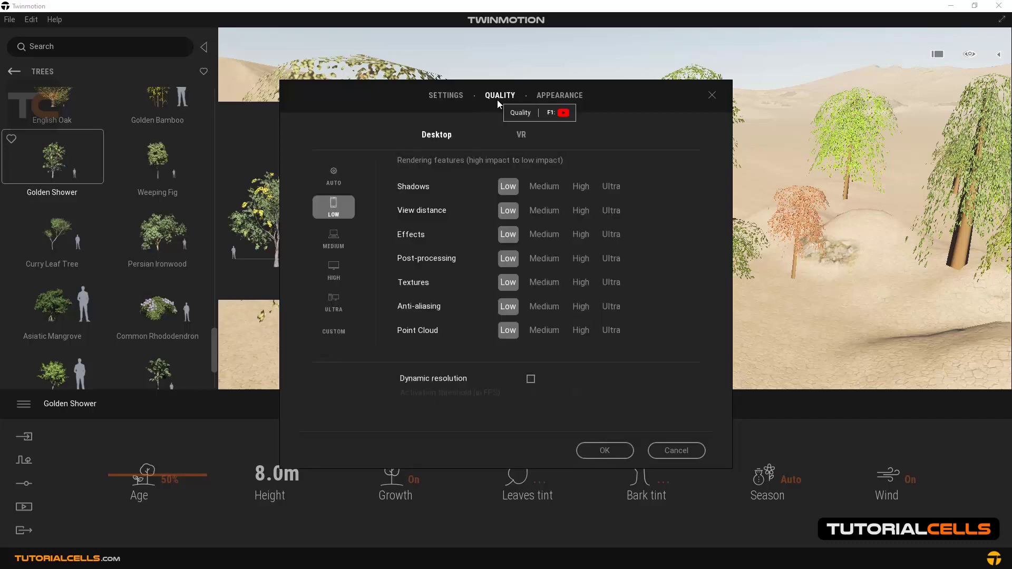
click(334, 301)
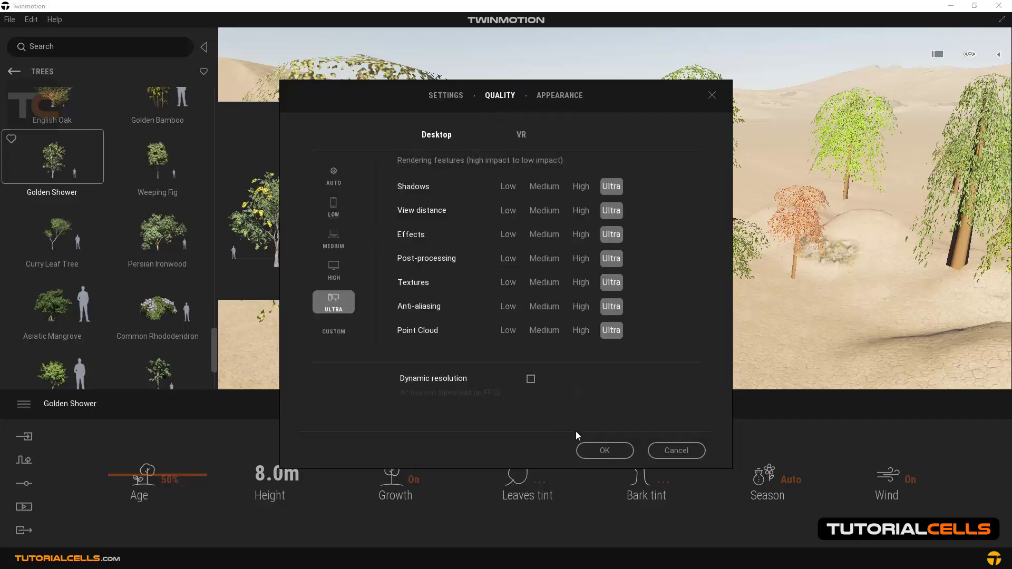
click(604, 450)
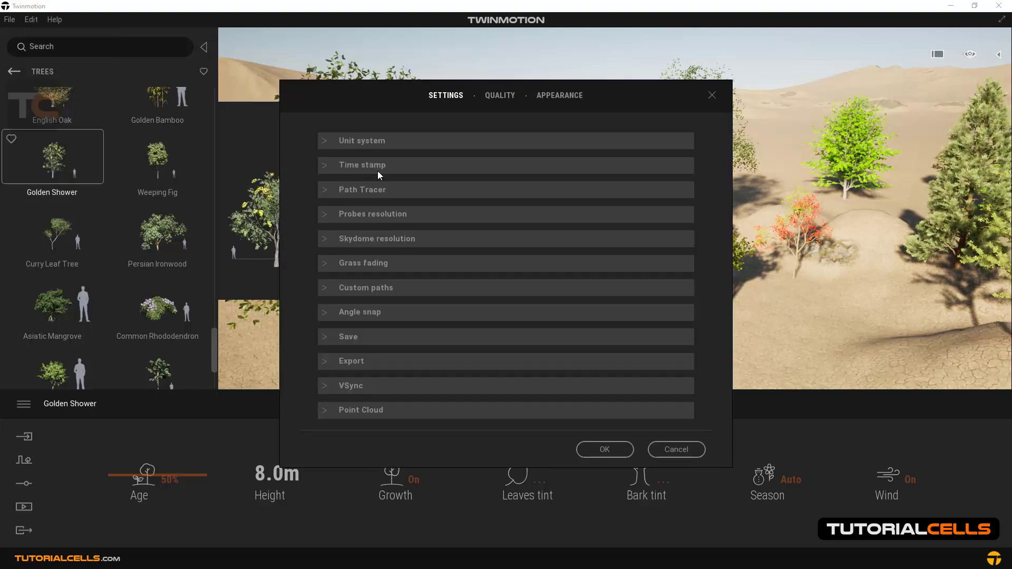
Switch rendering quality to the Medium preset and confirm it.
click(500, 94)
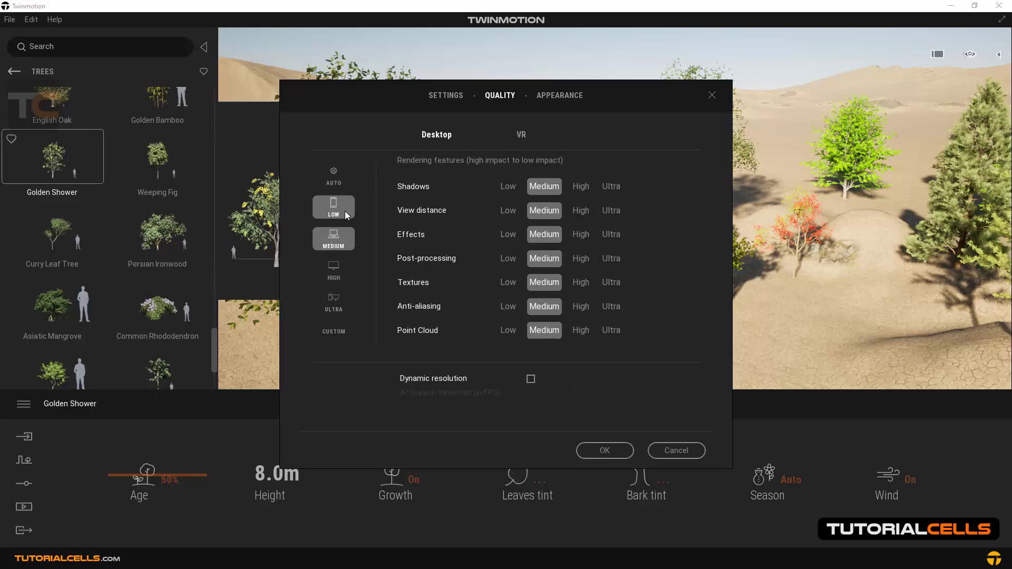
click(604, 449)
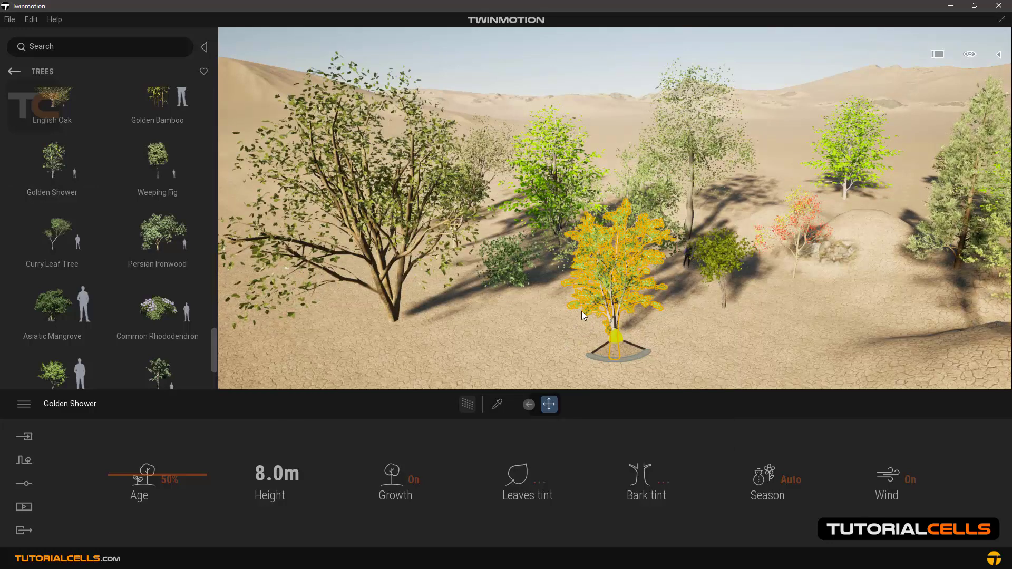
click(31, 19)
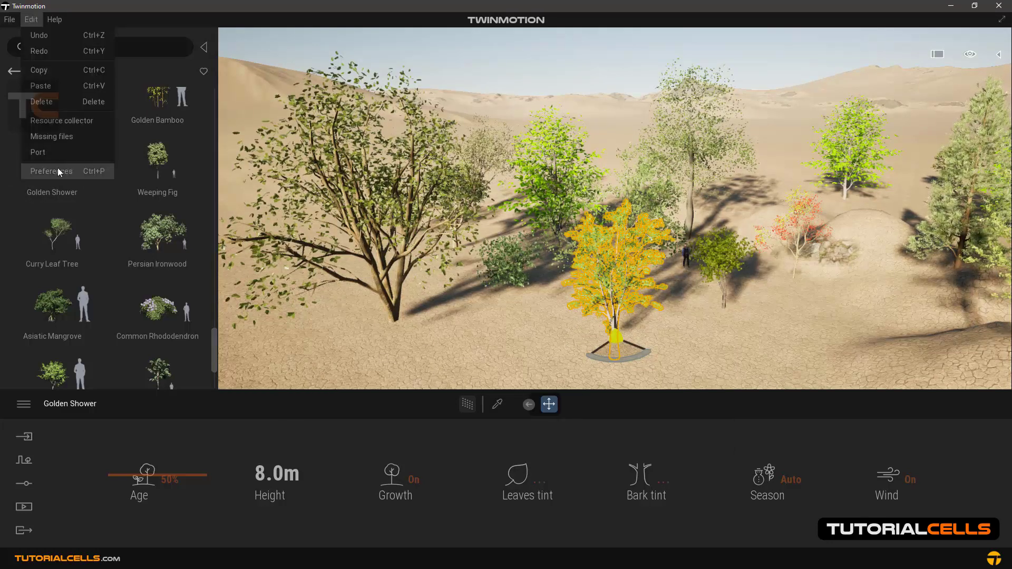
click(51, 171)
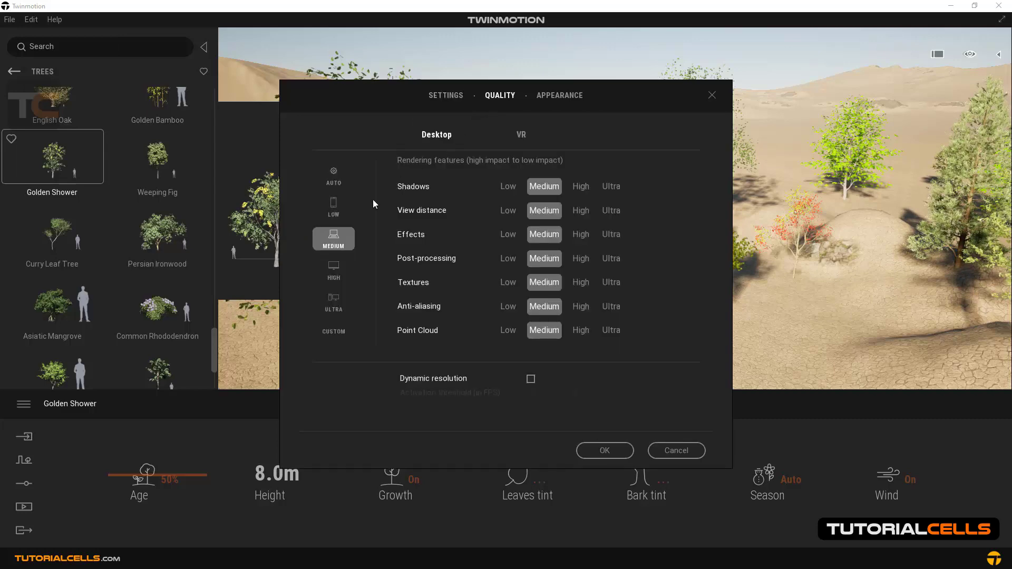
click(603, 450)
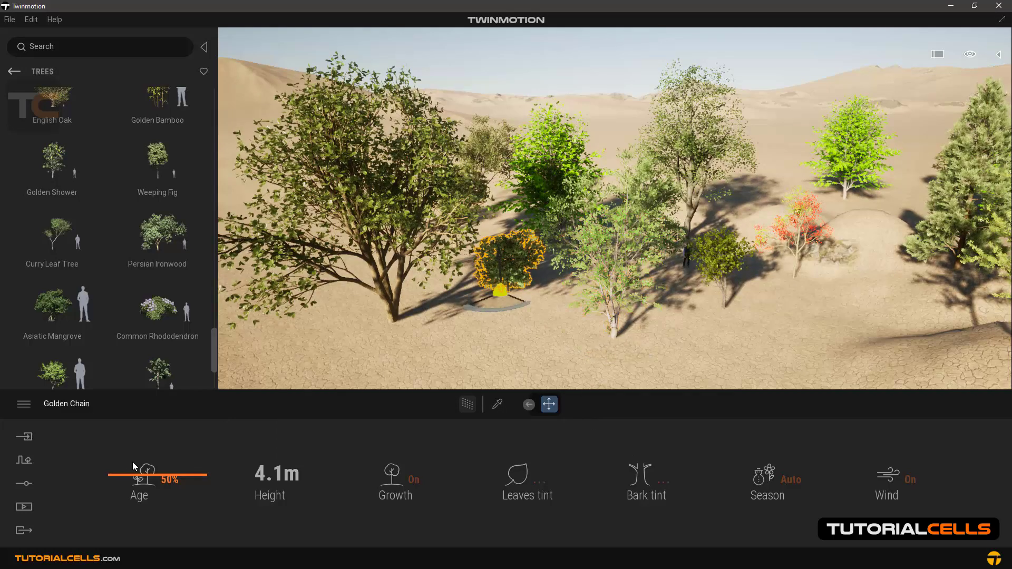
Place a Persian Ironwood and drag its Age to 0%, about 36%, then 100%.
drag(145, 469, 203, 469)
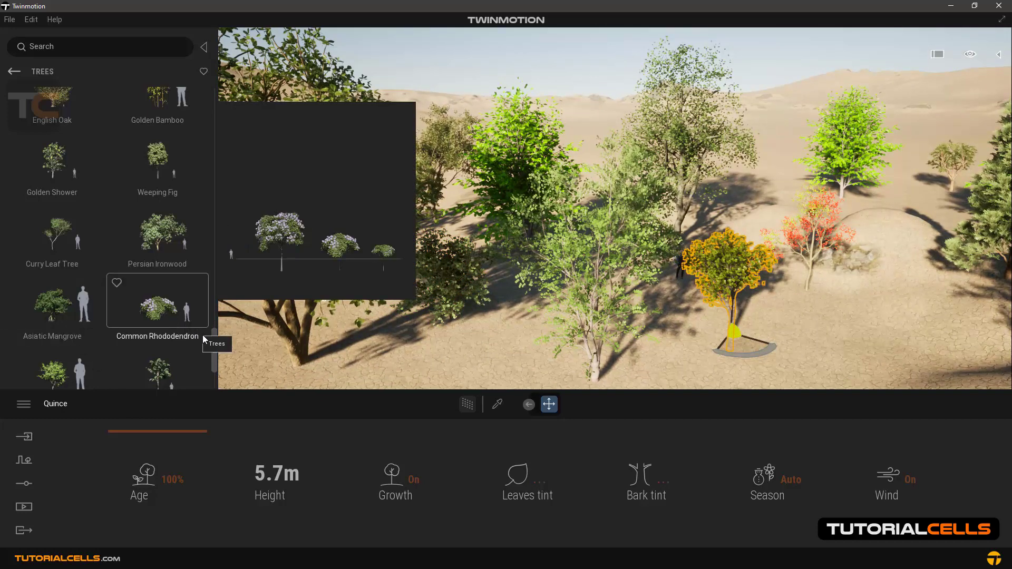
scroll(down, 3)
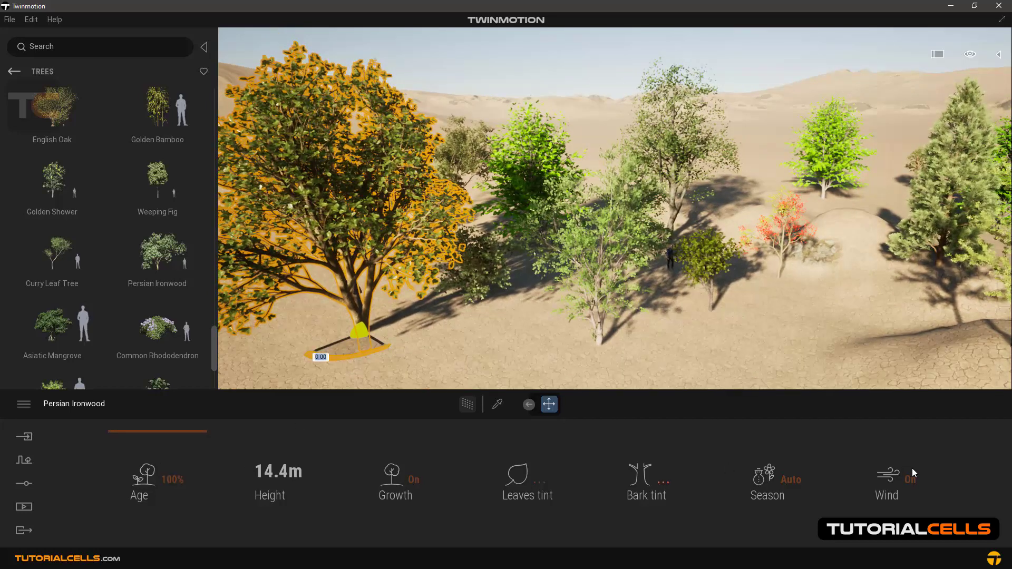
mouse_move(99, 457)
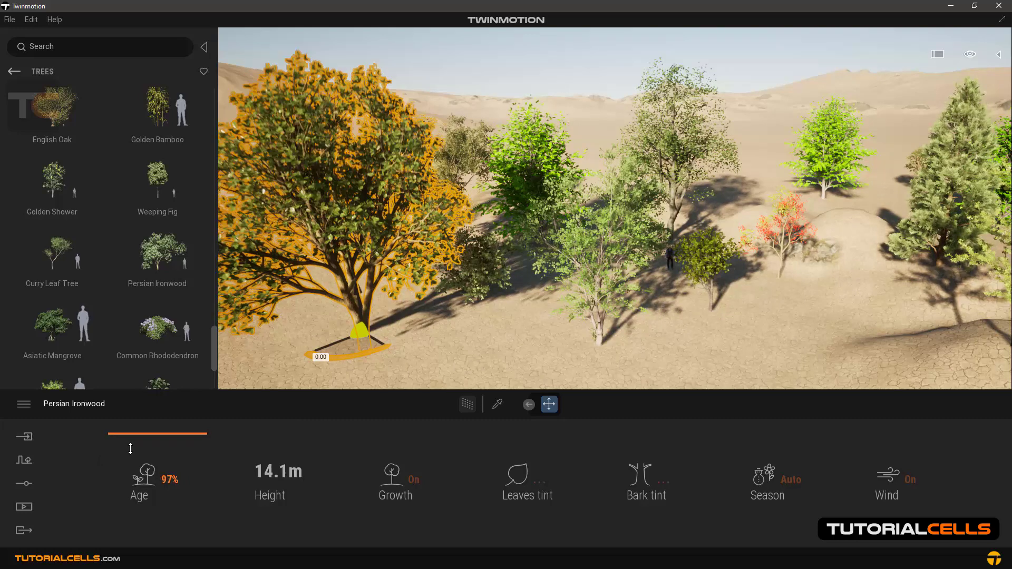
drag(130, 448, 130, 517)
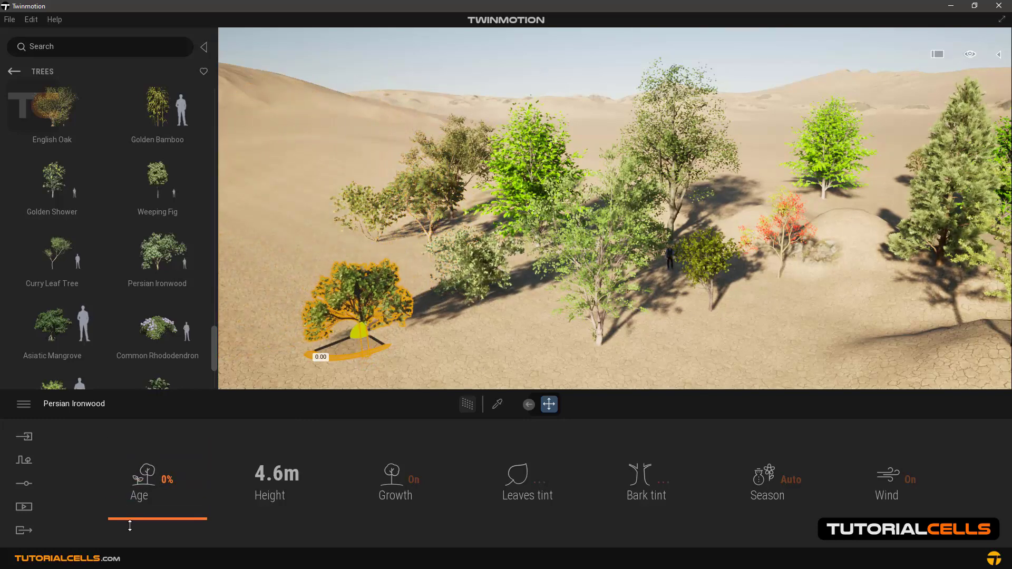
drag(109, 517, 168, 481)
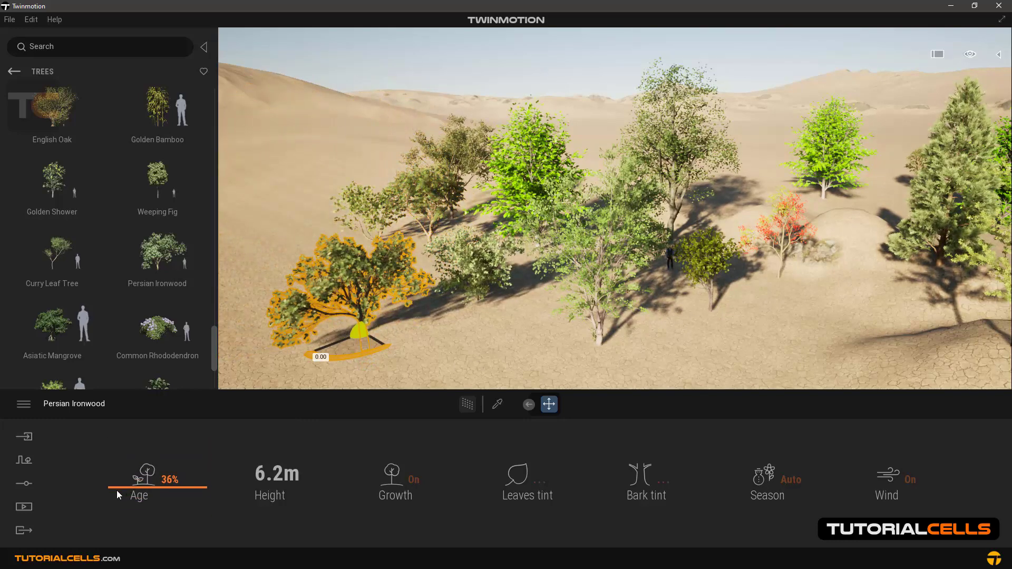
drag(120, 491, 207, 491)
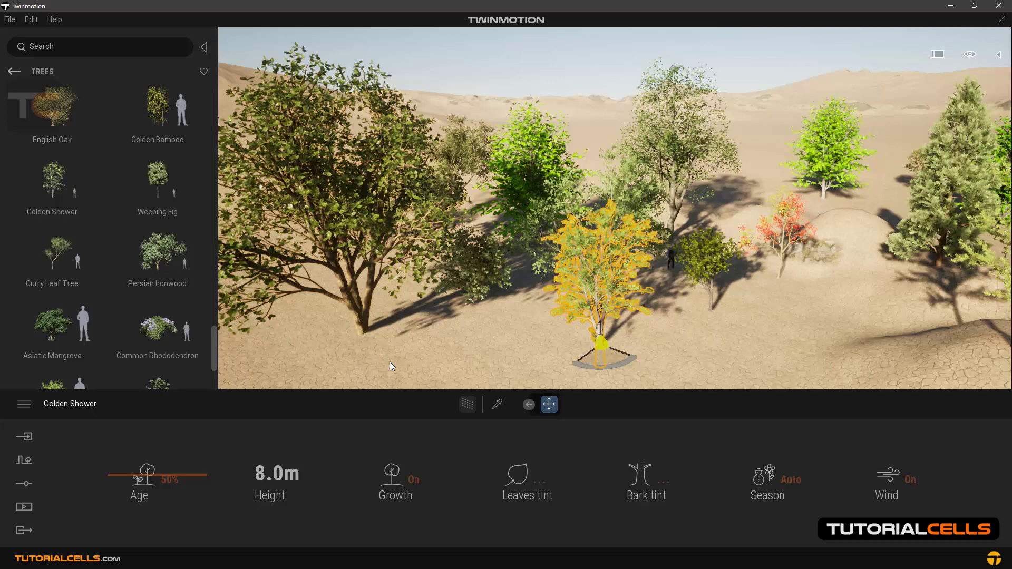
drag(157, 480, 207, 479)
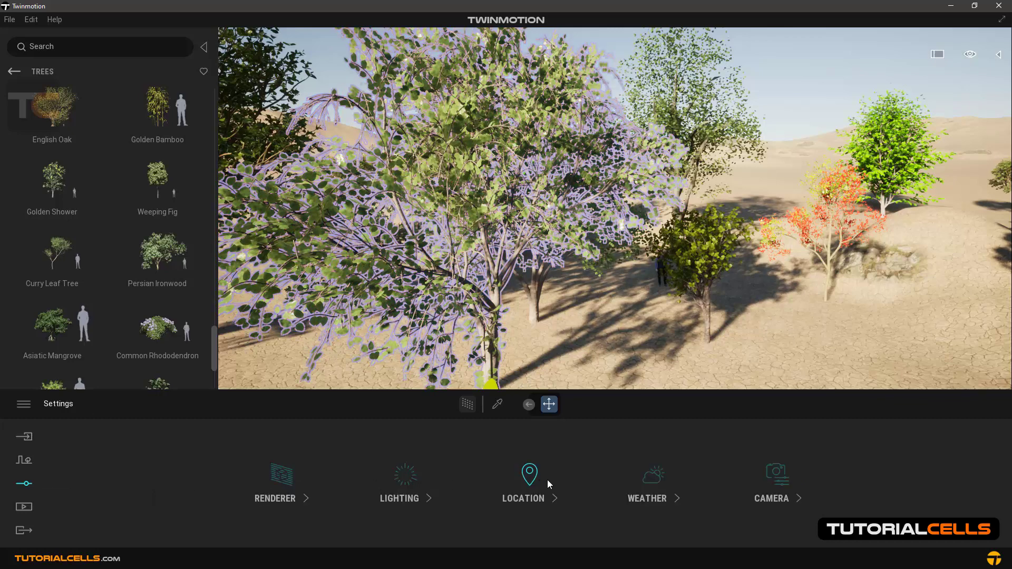
Tint the Golden Shower's leaves red and pick a blue bark tint.
click(646, 482)
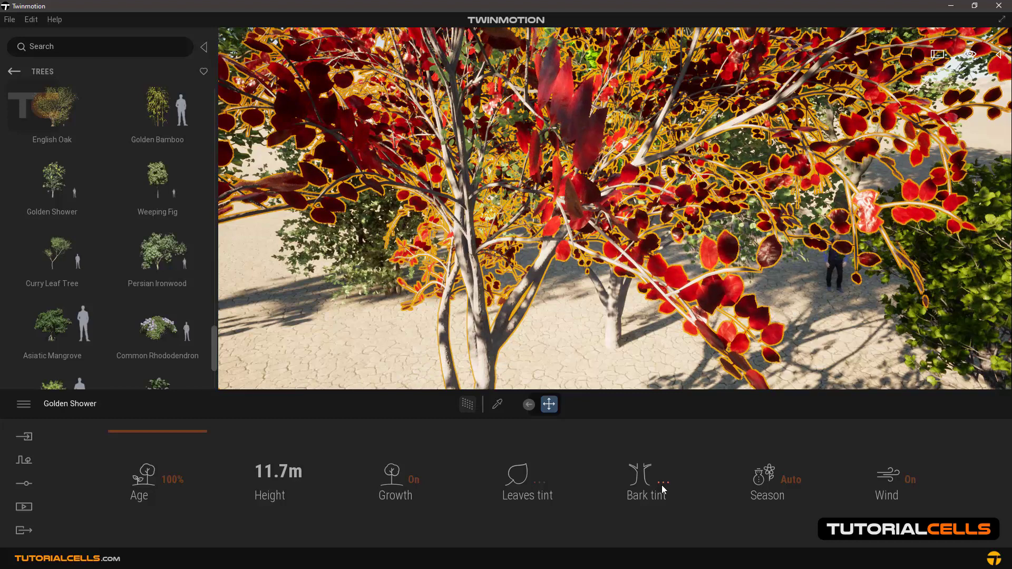
click(661, 481)
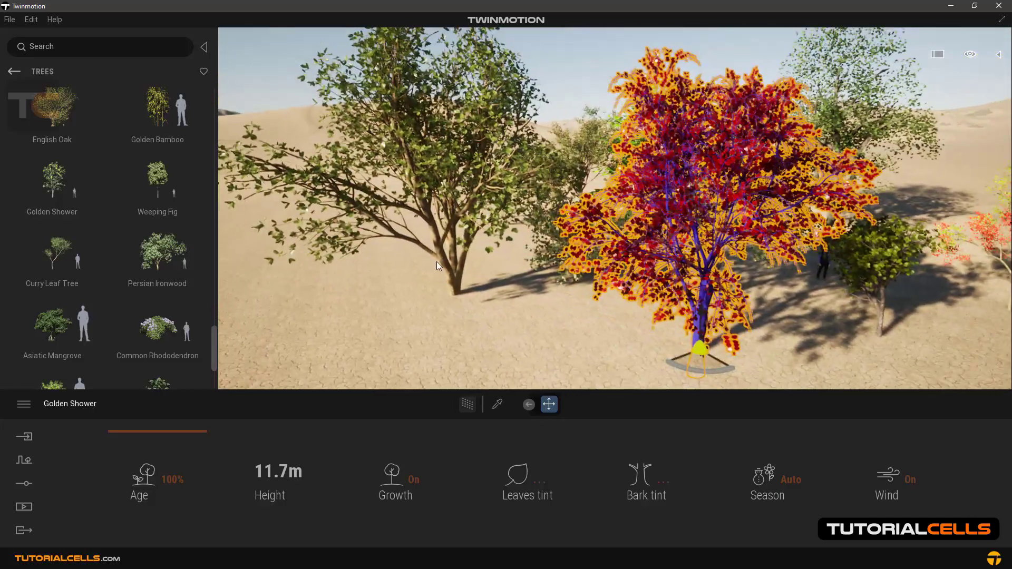
Cycle the Persian Ironwood's Season through Autumn and Winter to Summer; toggle Golden Shower wind.
click(791, 480)
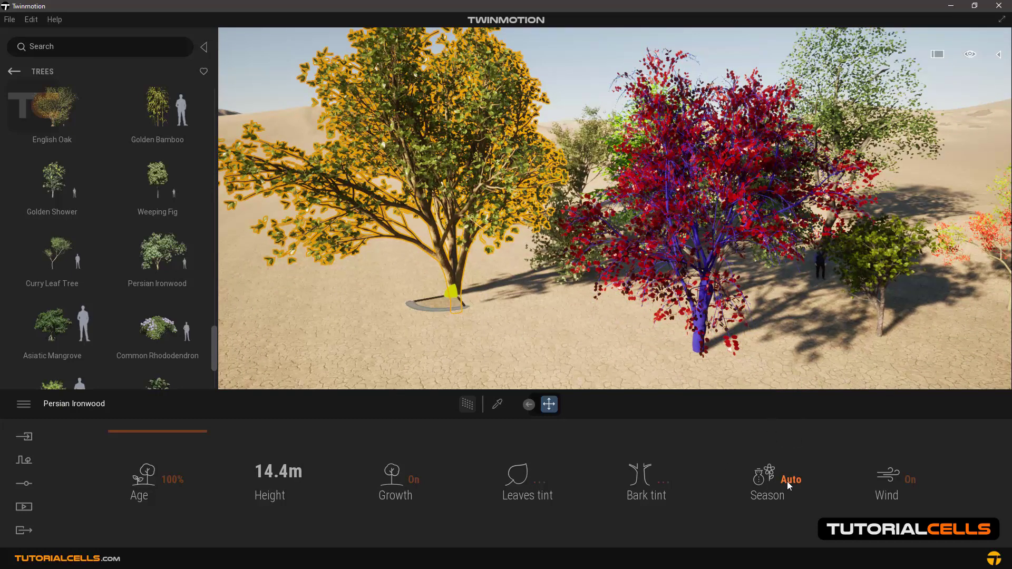
click(776, 417)
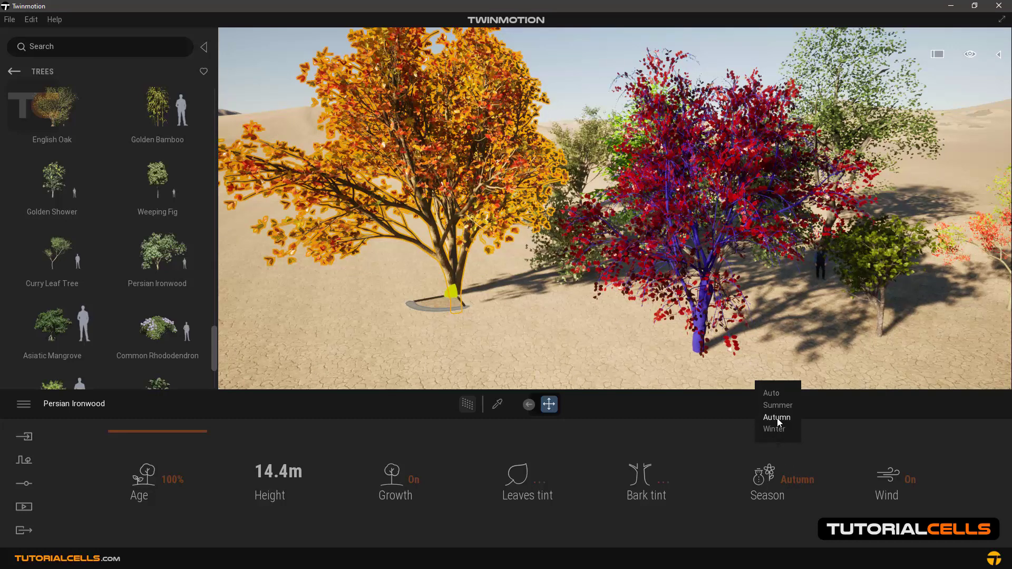
click(773, 428)
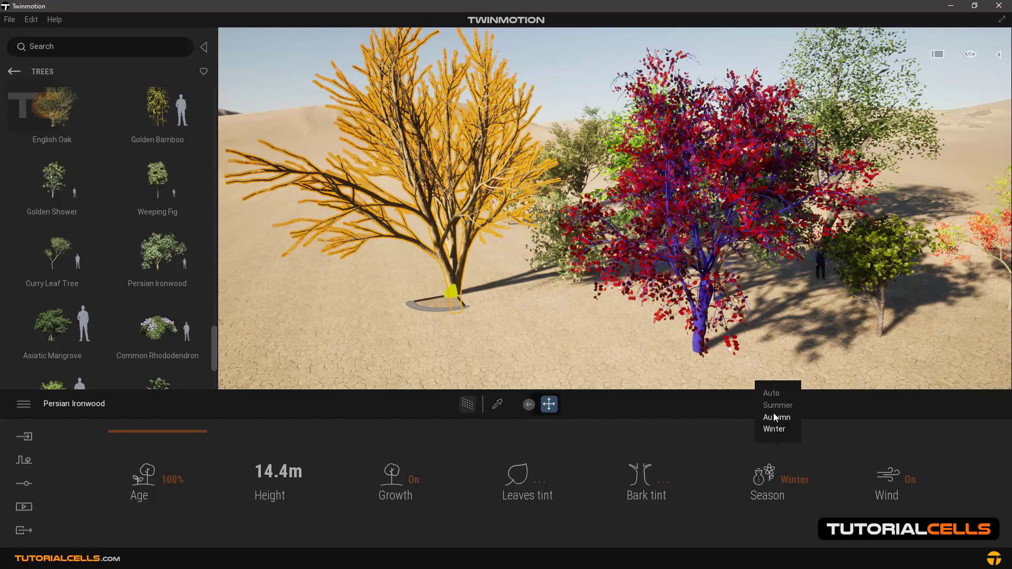
click(777, 405)
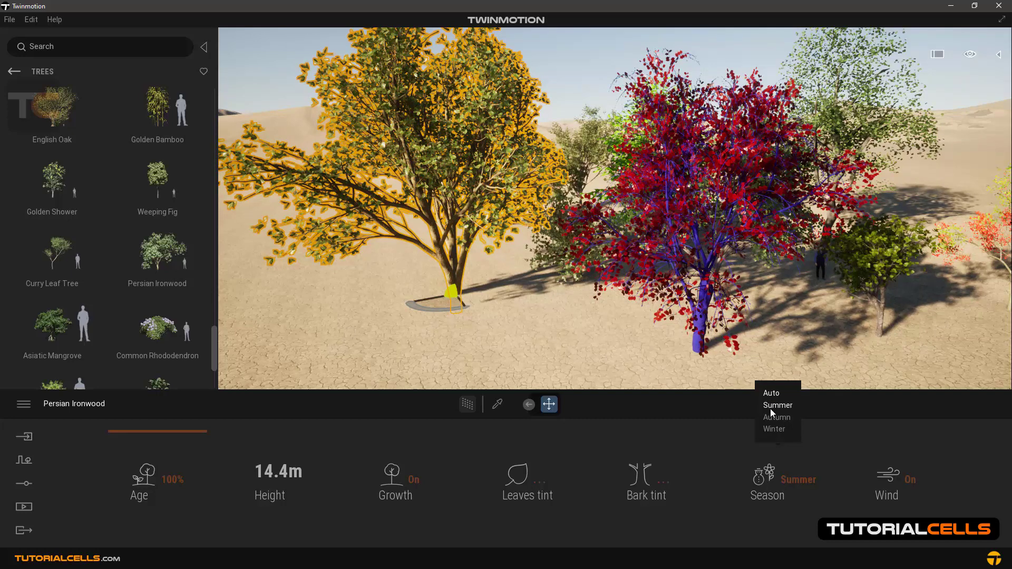
click(774, 429)
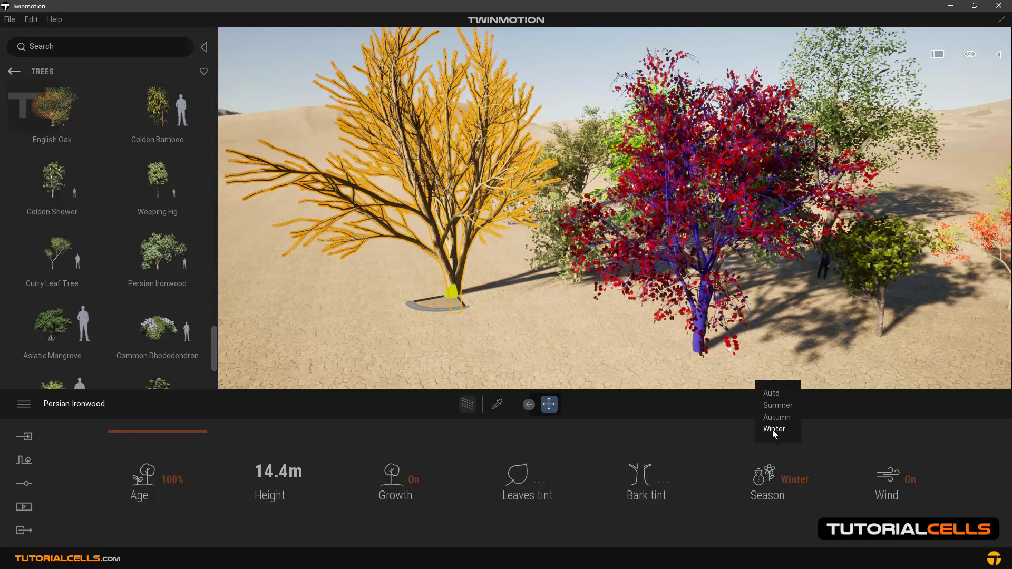
mouse_move(777, 404)
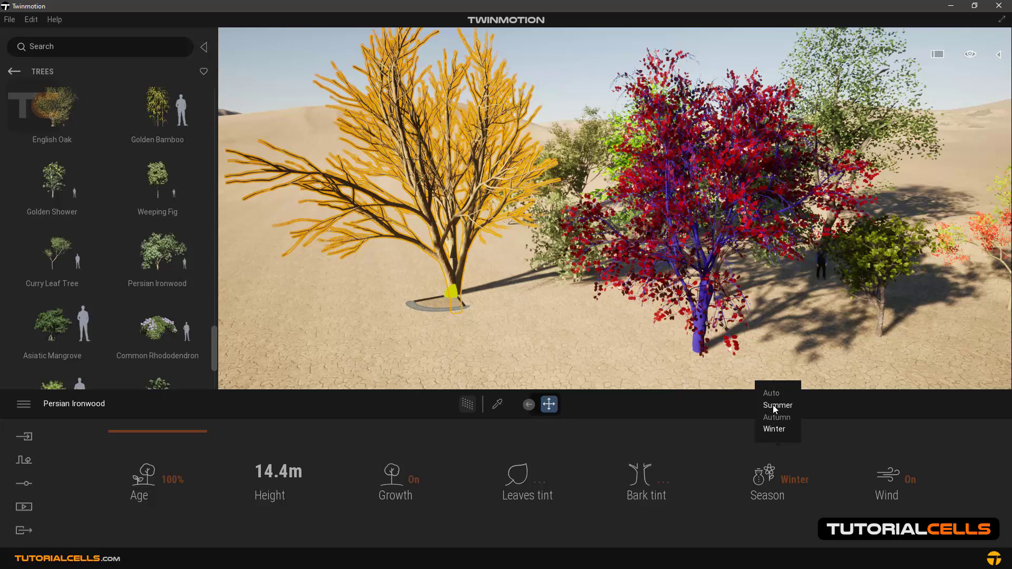
click(777, 406)
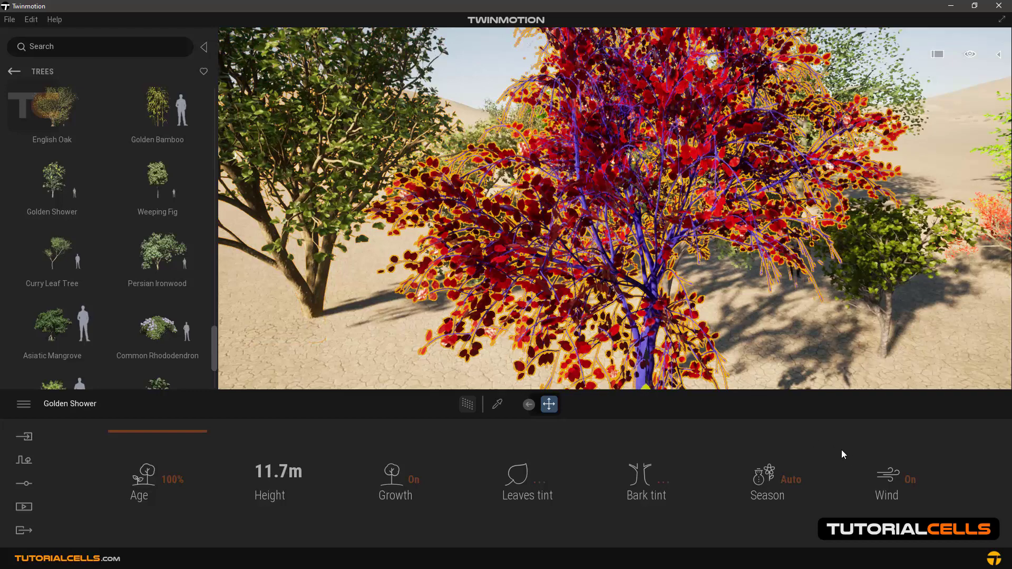
click(886, 481)
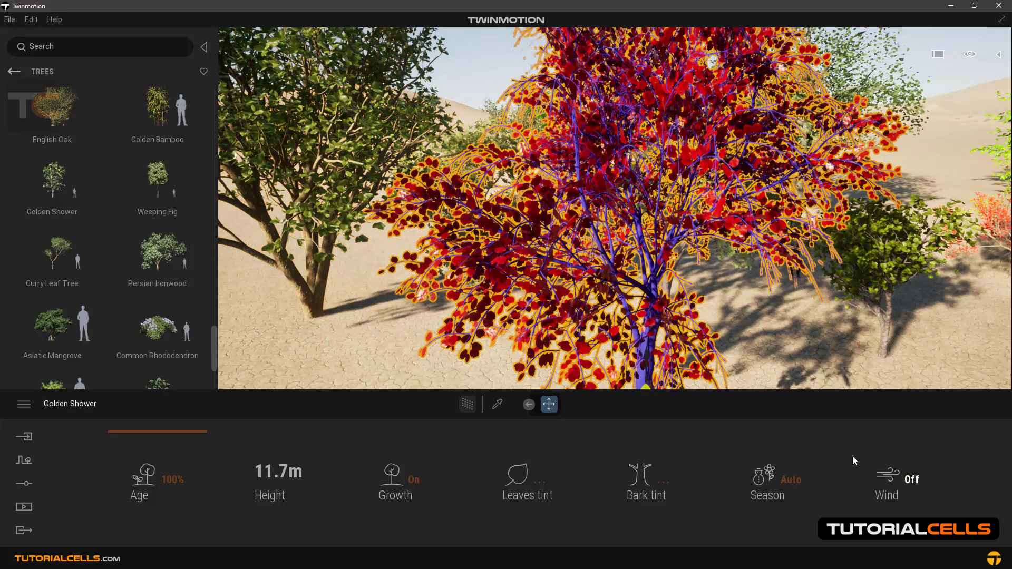
click(885, 479)
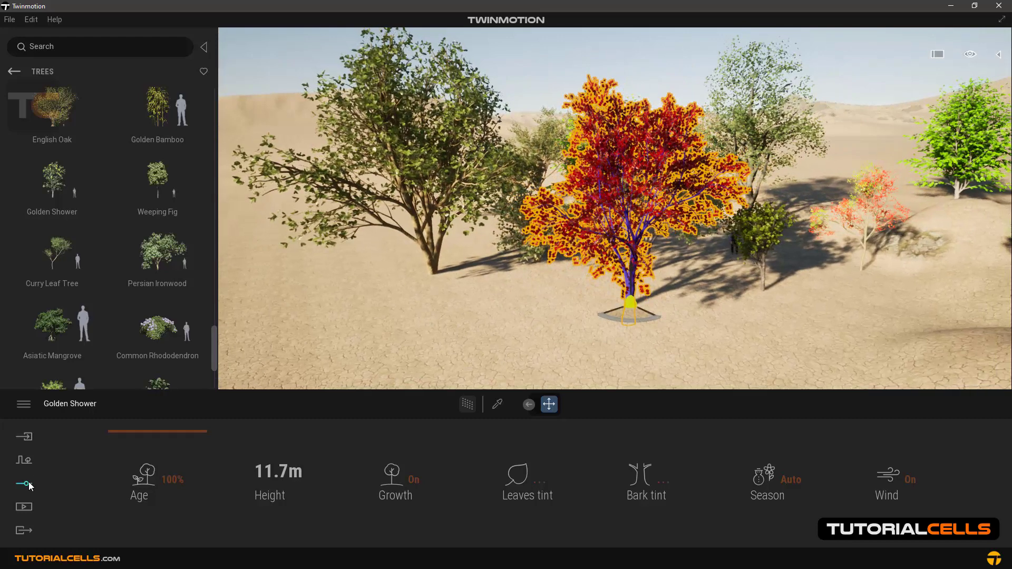
Drag the Weather Season slider through autumn to winter, then select the Persian Ironwood.
click(24, 483)
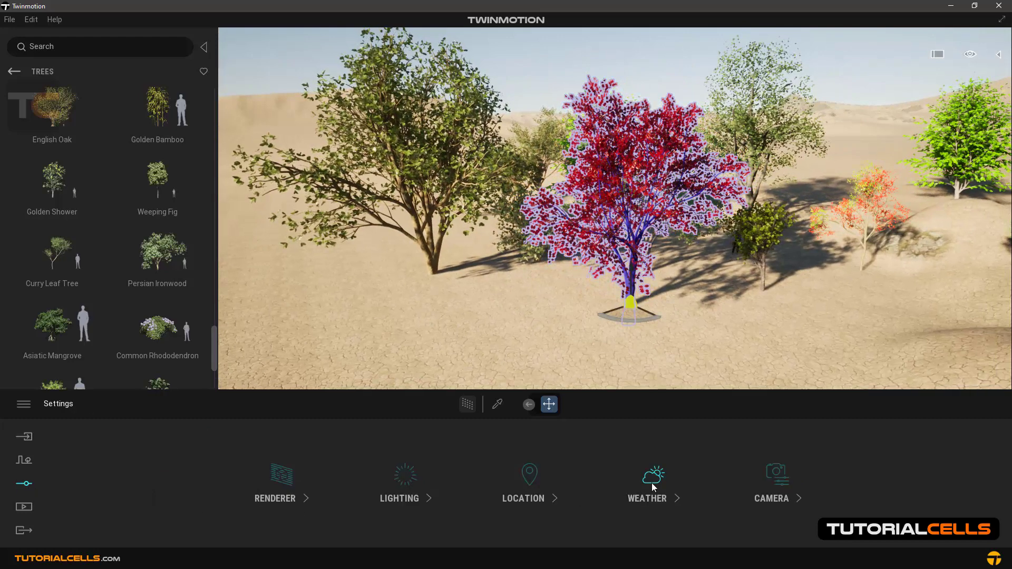
click(653, 482)
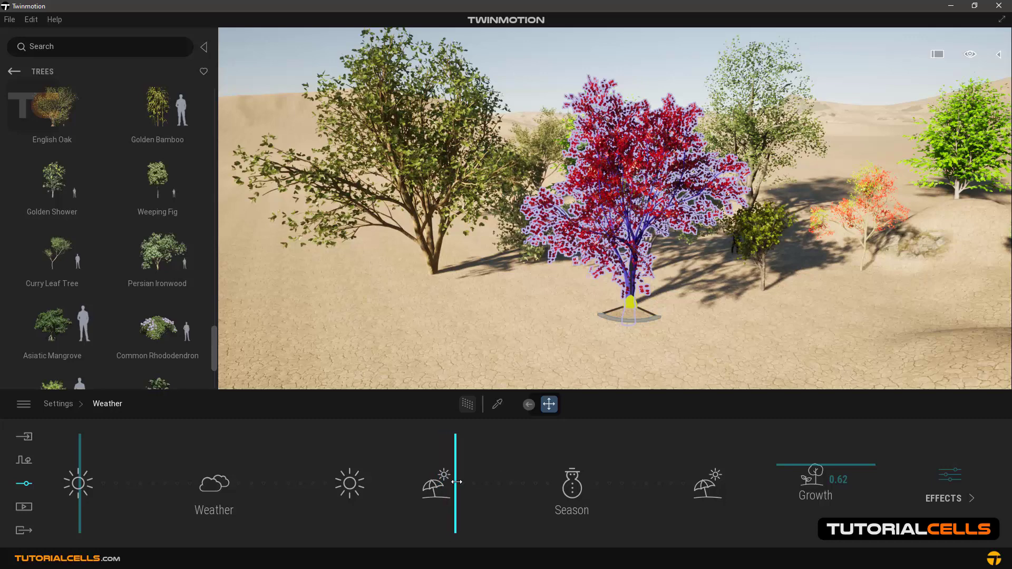
drag(456, 482, 497, 488)
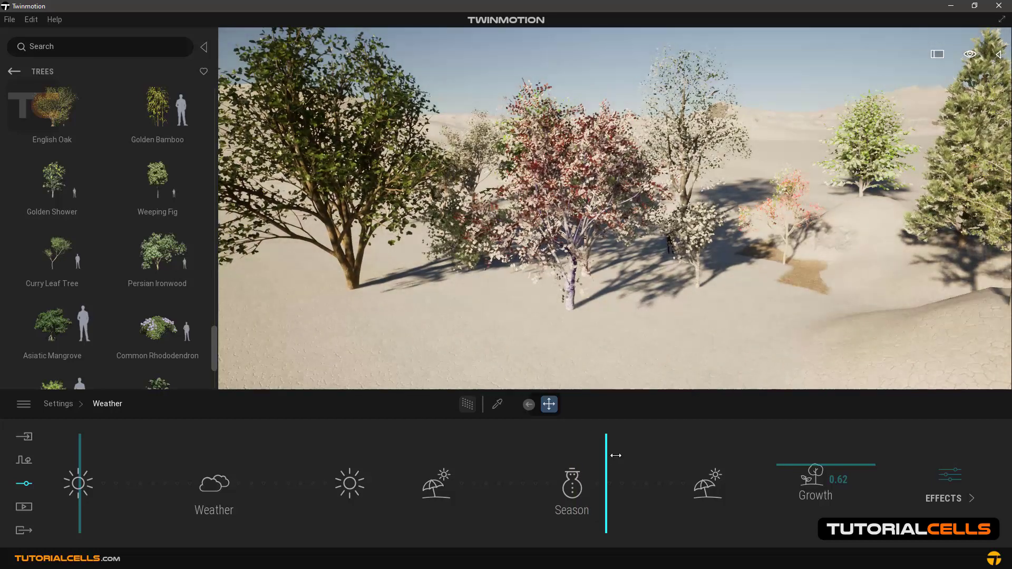
drag(615, 455, 647, 460)
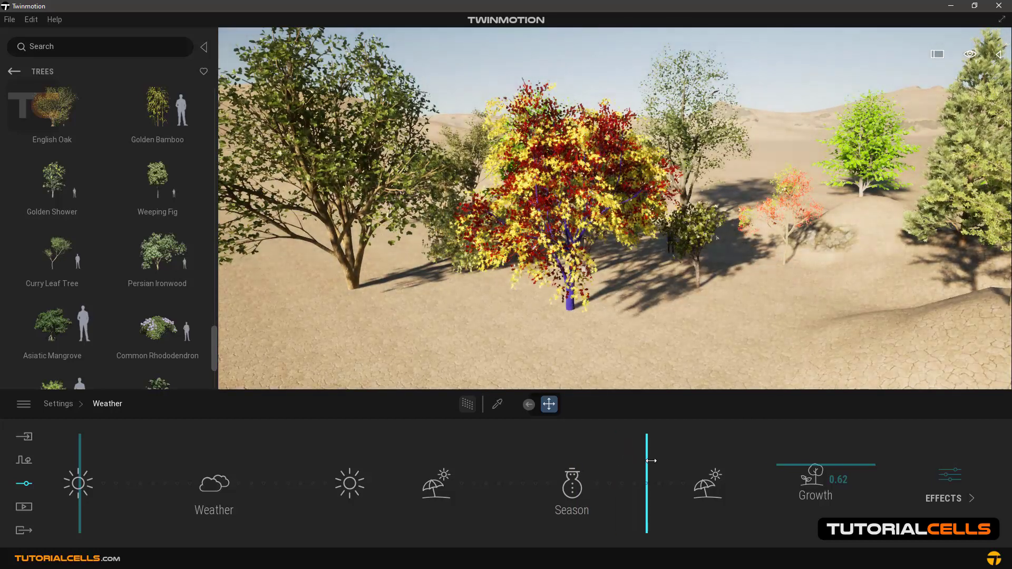
drag(647, 461, 568, 449)
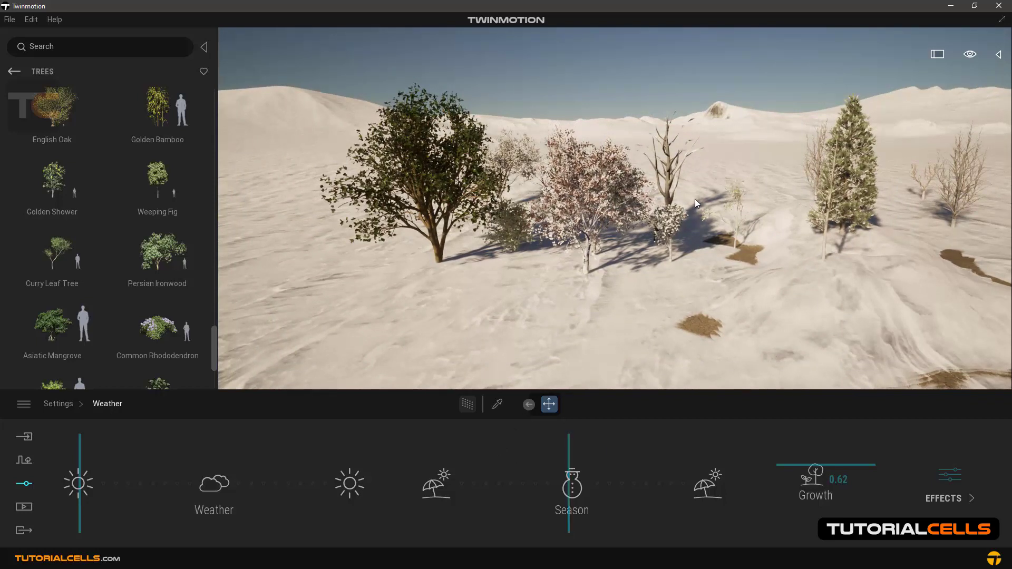
mouse_move(881, 121)
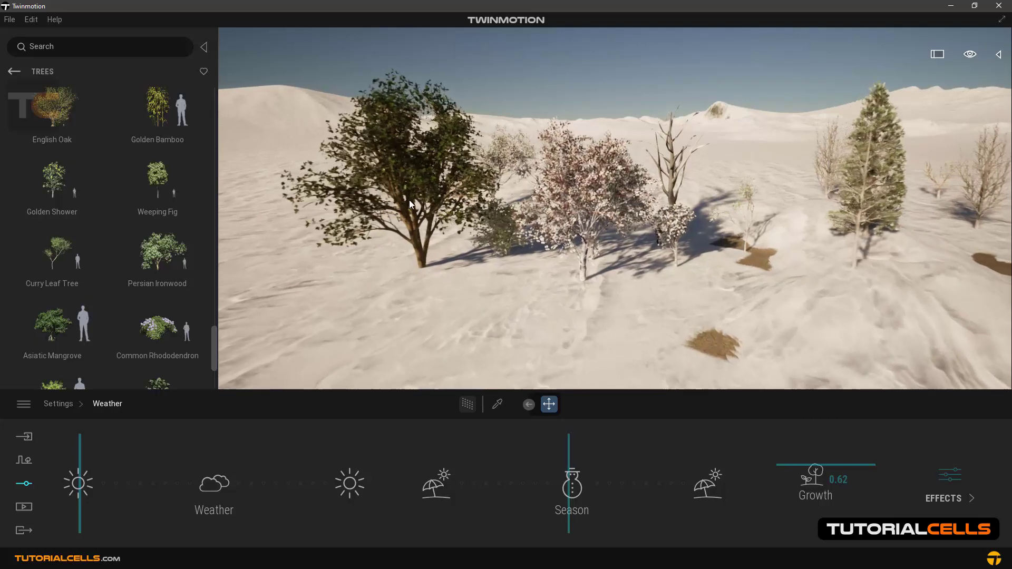
click(400, 193)
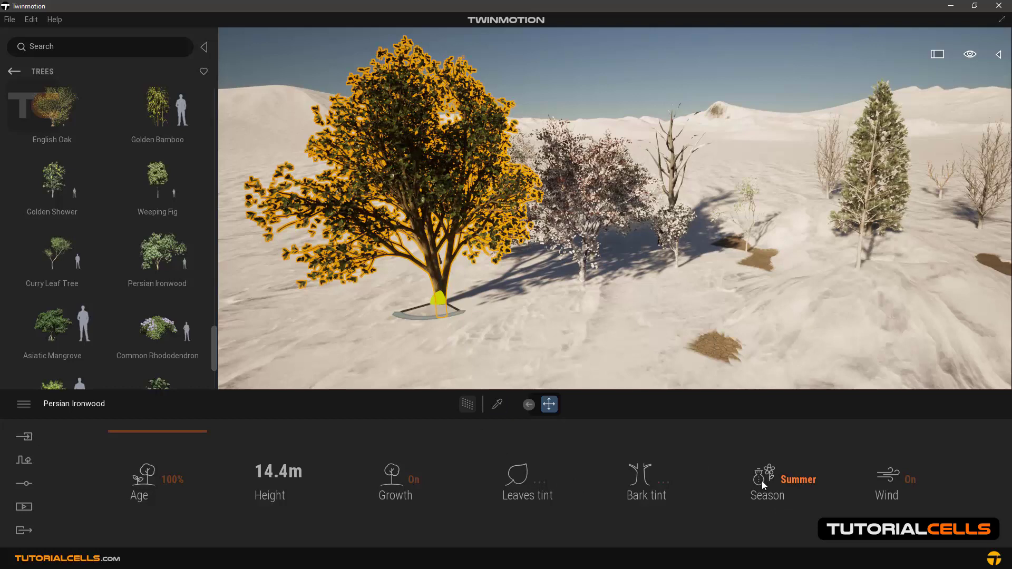
mouse_move(54, 483)
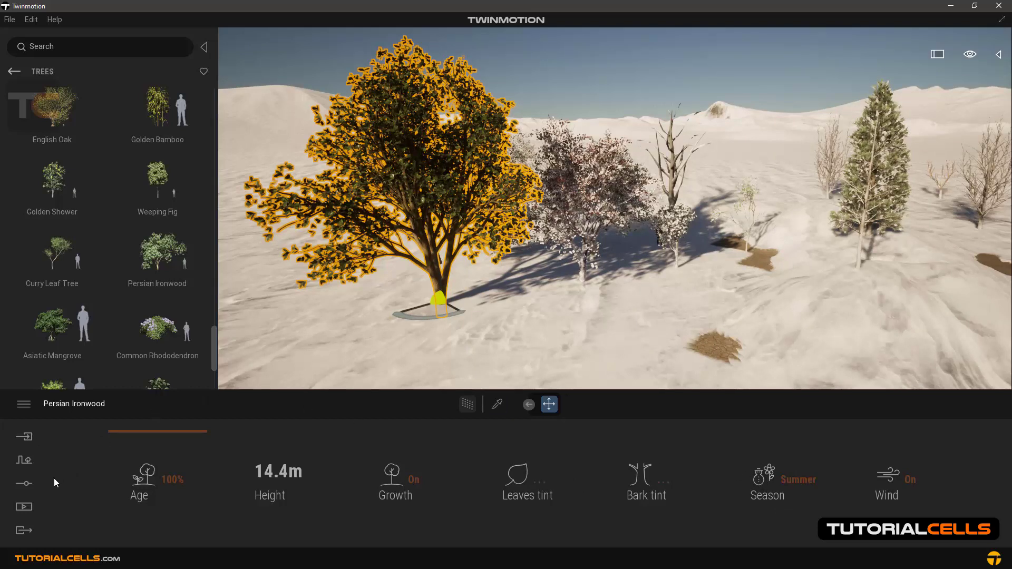
mouse_move(360, 332)
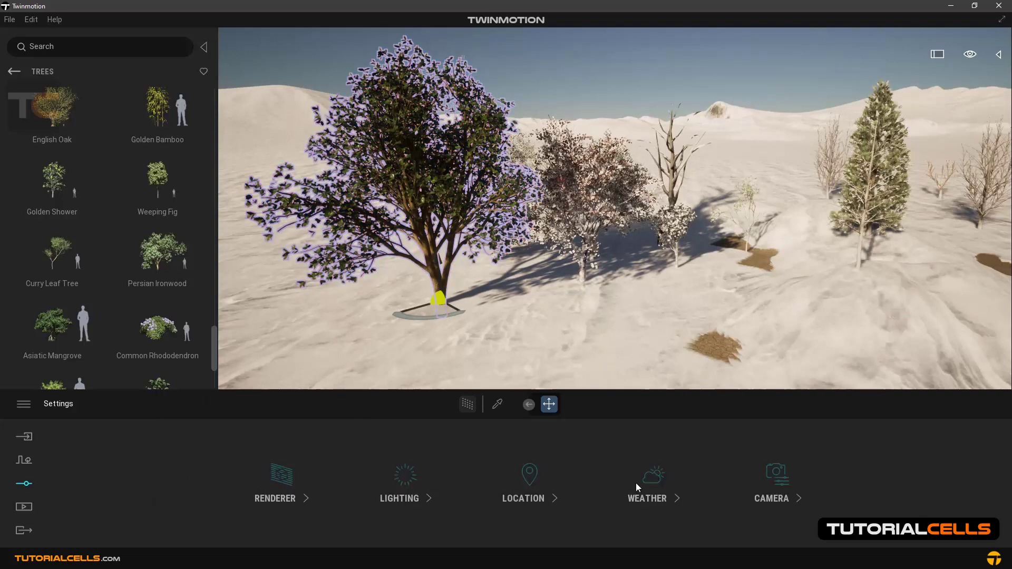
Raise the Weather Growth value to 0.72 and reselect the Persian Ironwood.
click(652, 483)
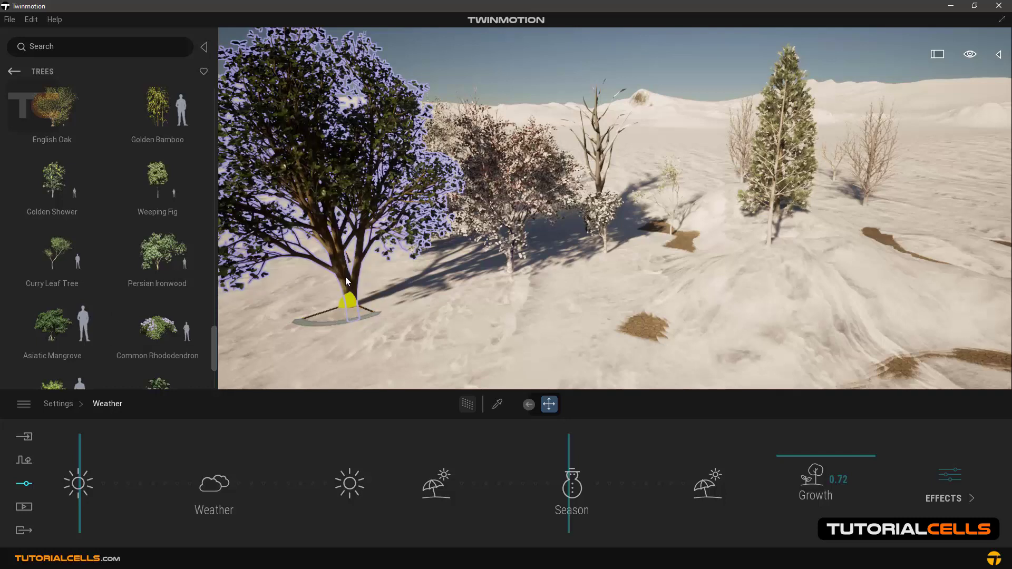
click(345, 281)
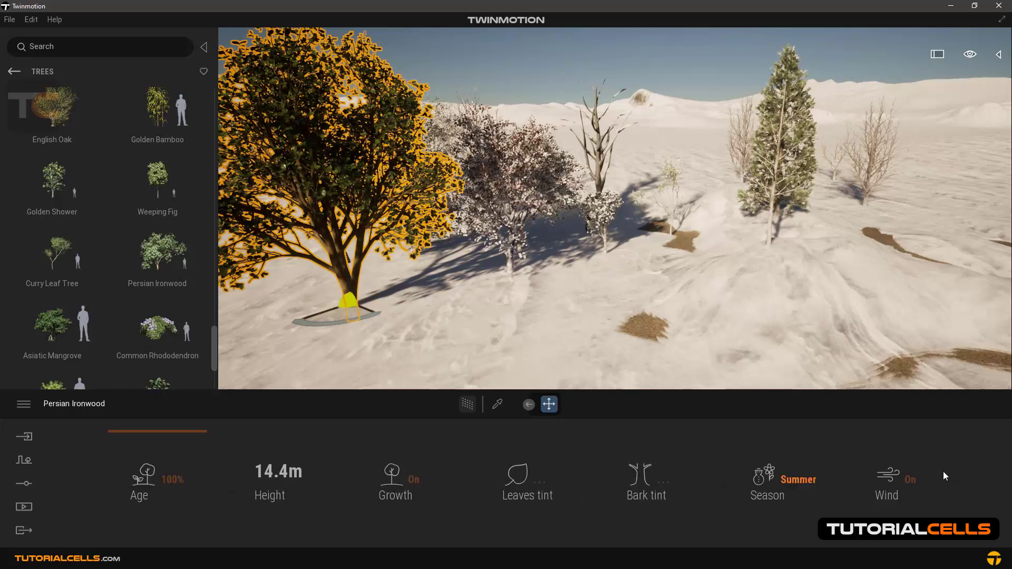